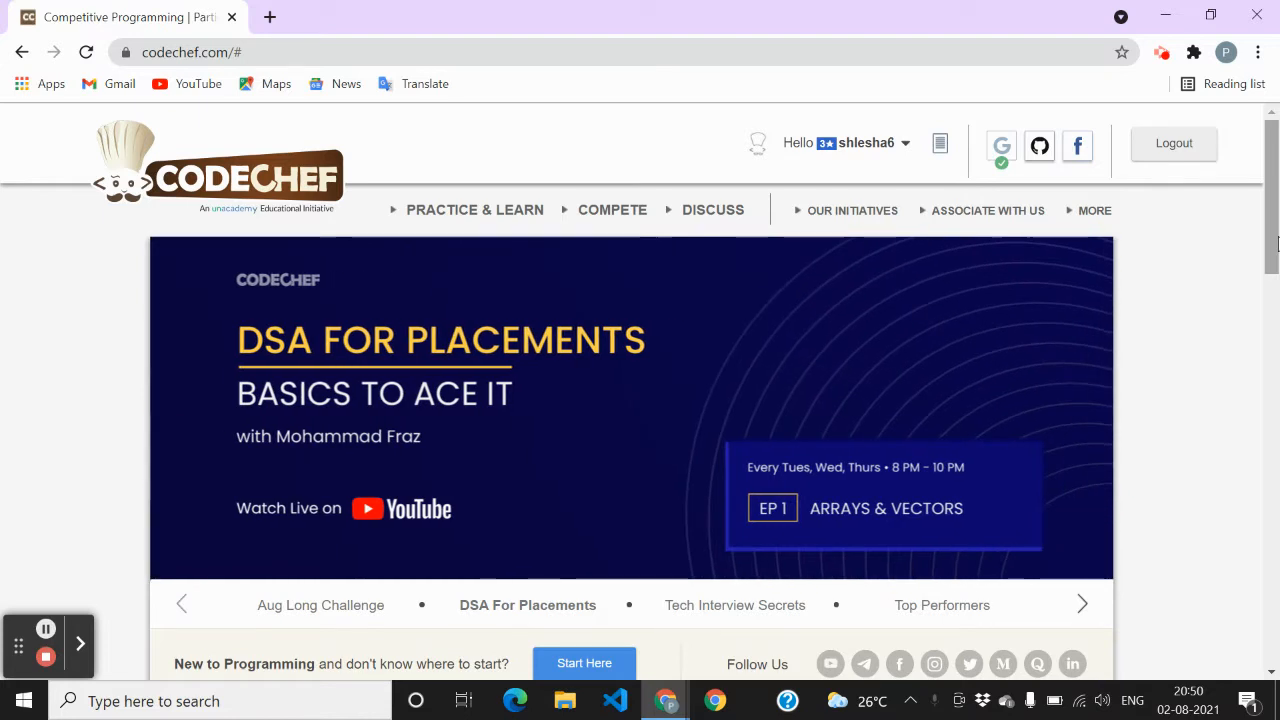
pyautogui.moveTo(864, 152)
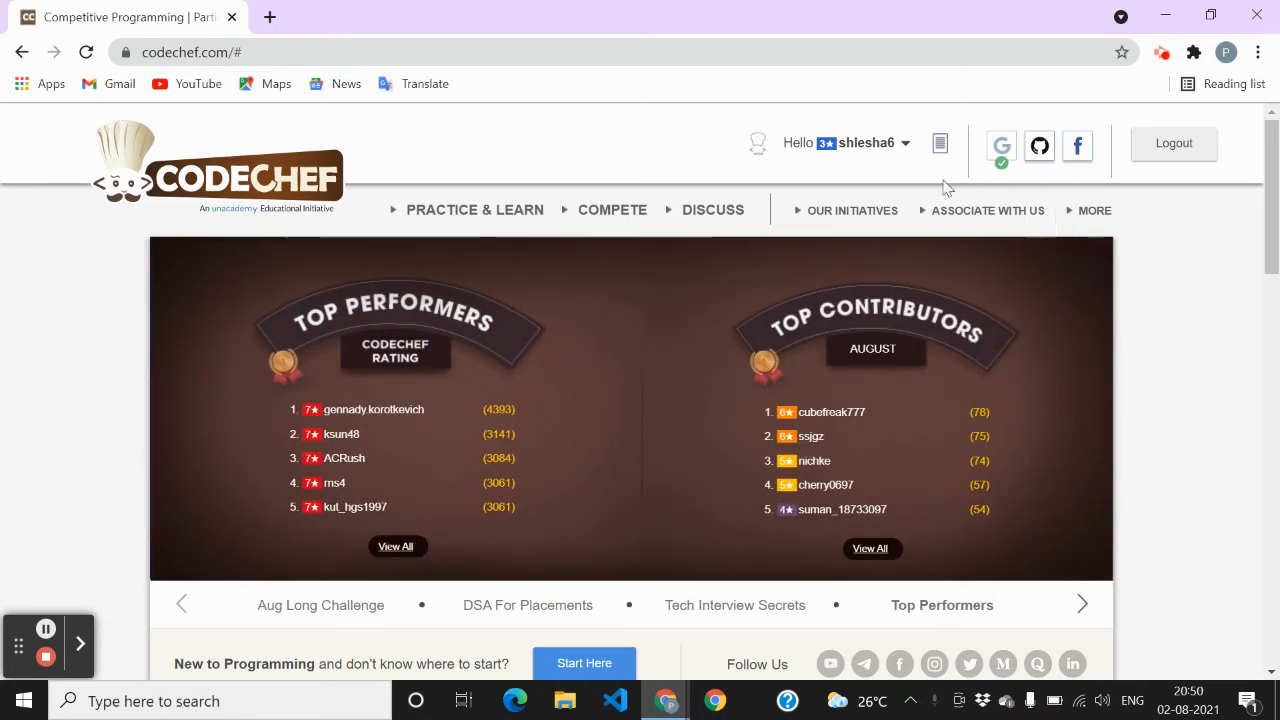
# Open your own profile from the username menu and scroll through rating graphs to the Submissions chart
pyautogui.click(870, 142)
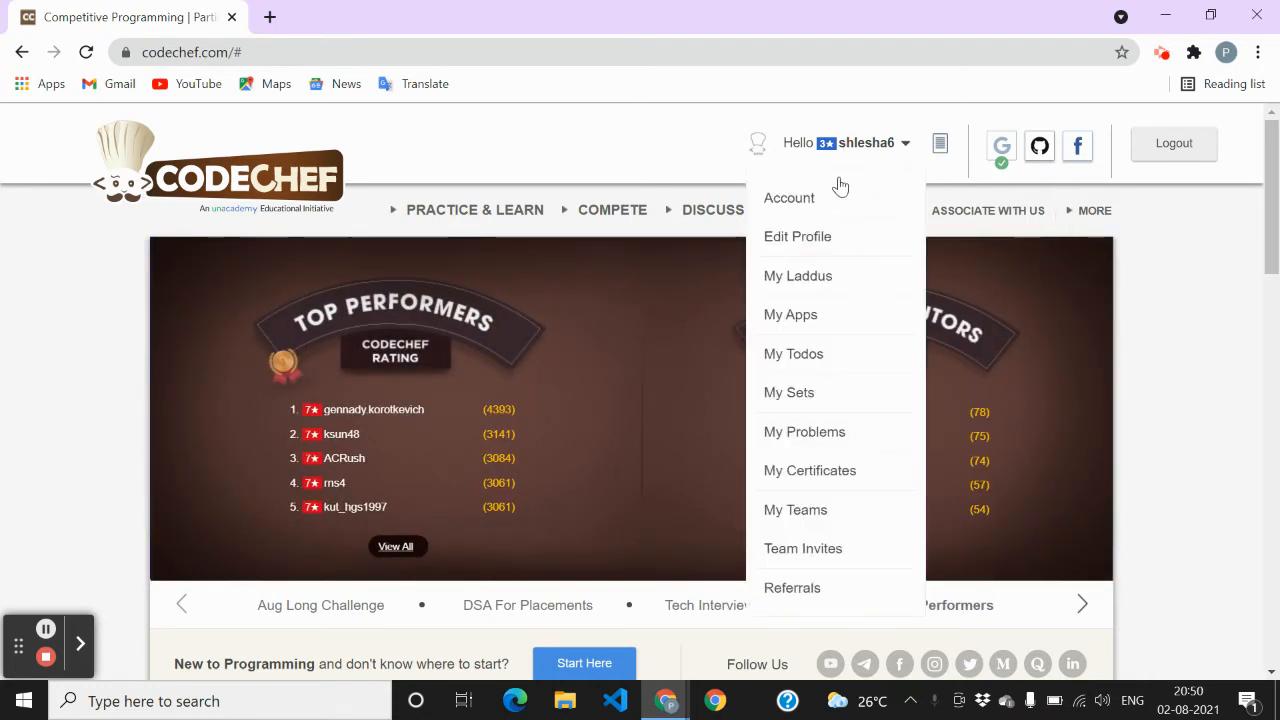
pyautogui.click(789, 197)
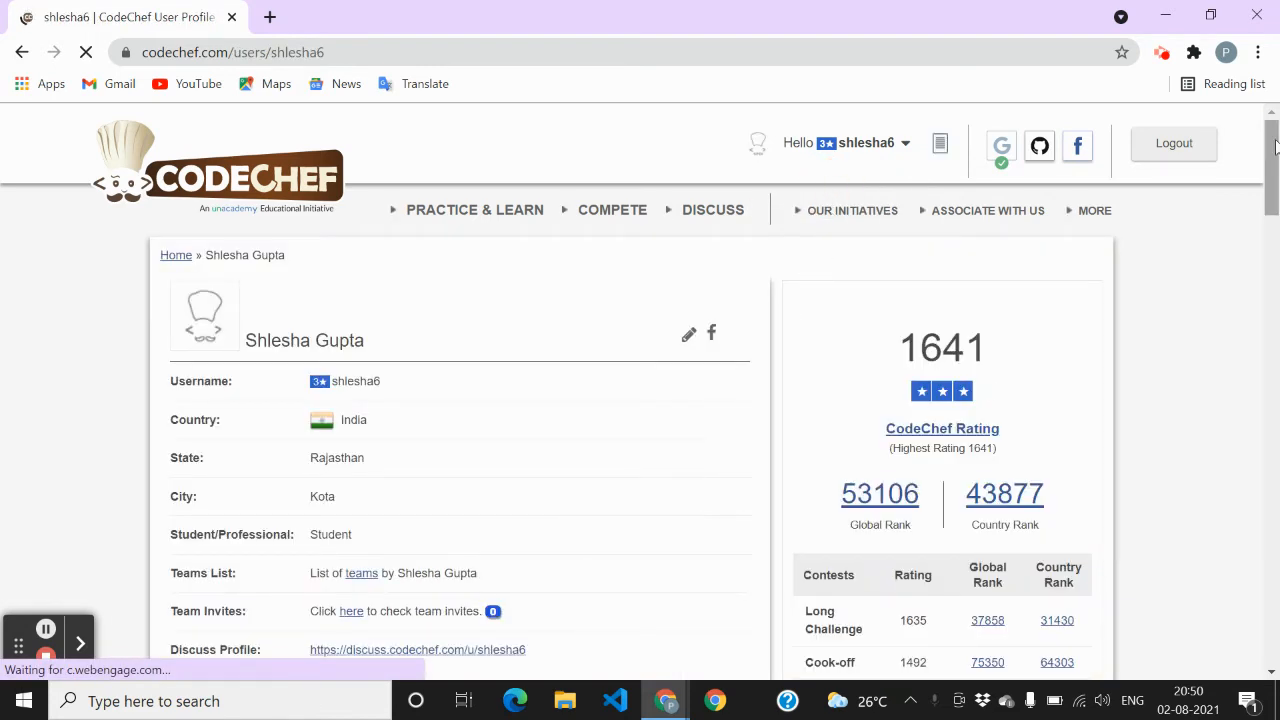
pyautogui.scroll(-3)
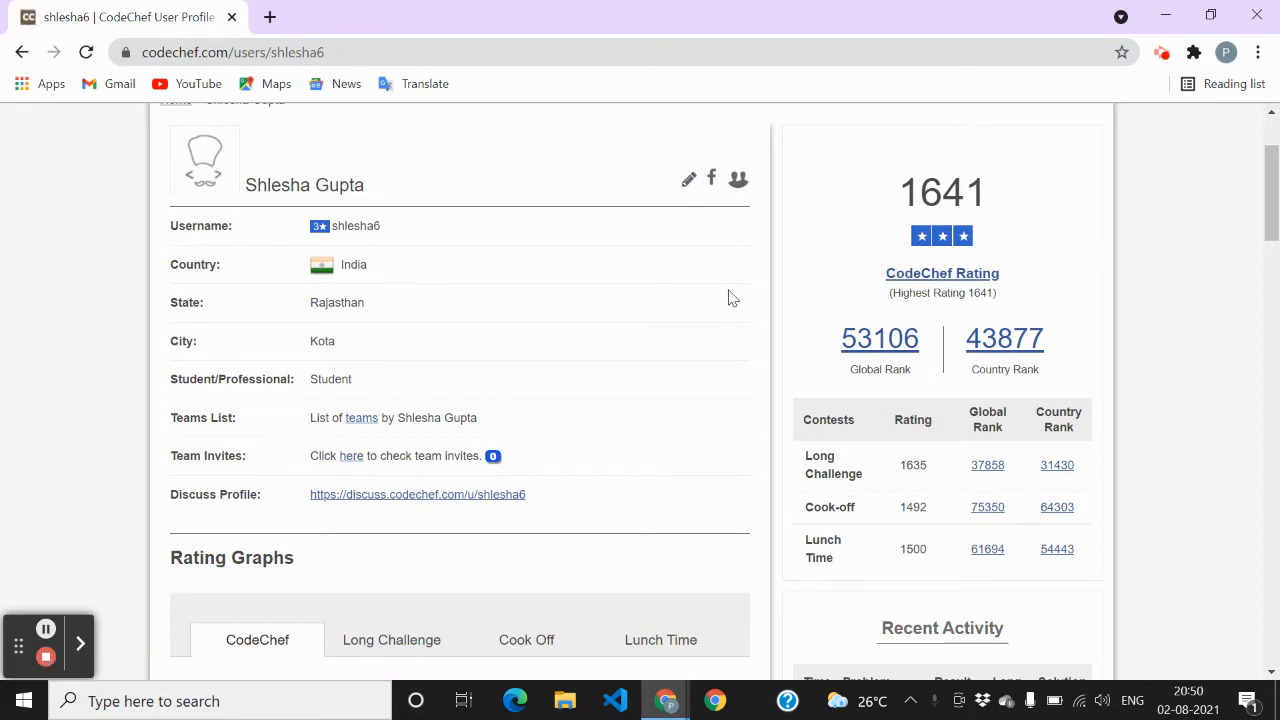
pyautogui.scroll(-3)
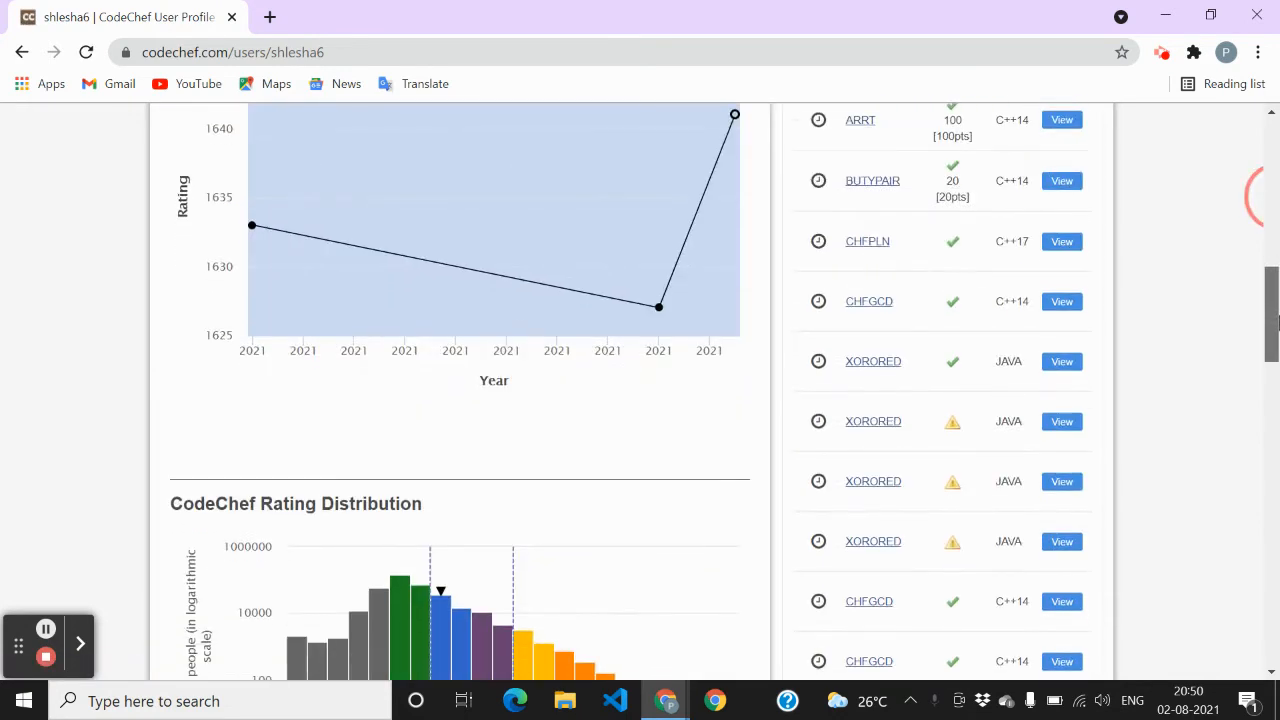
pyautogui.scroll(-3)
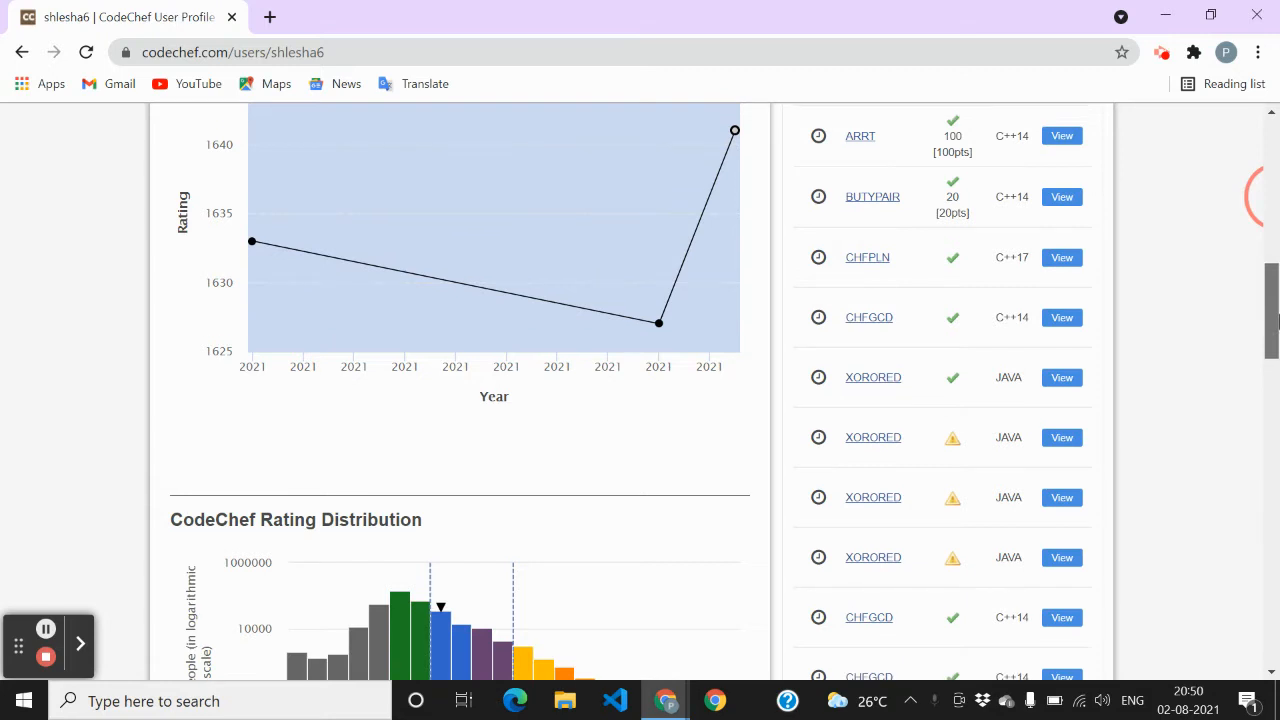
pyautogui.scroll(-3)
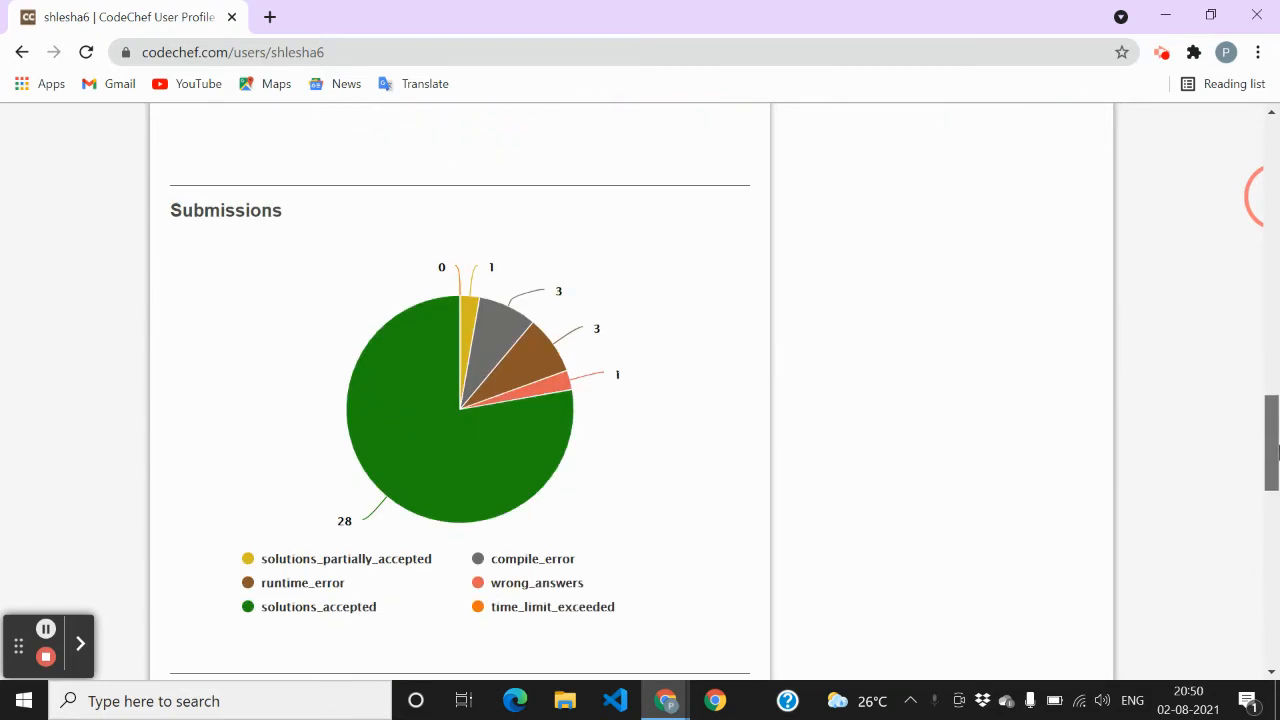
pyautogui.scroll(3)
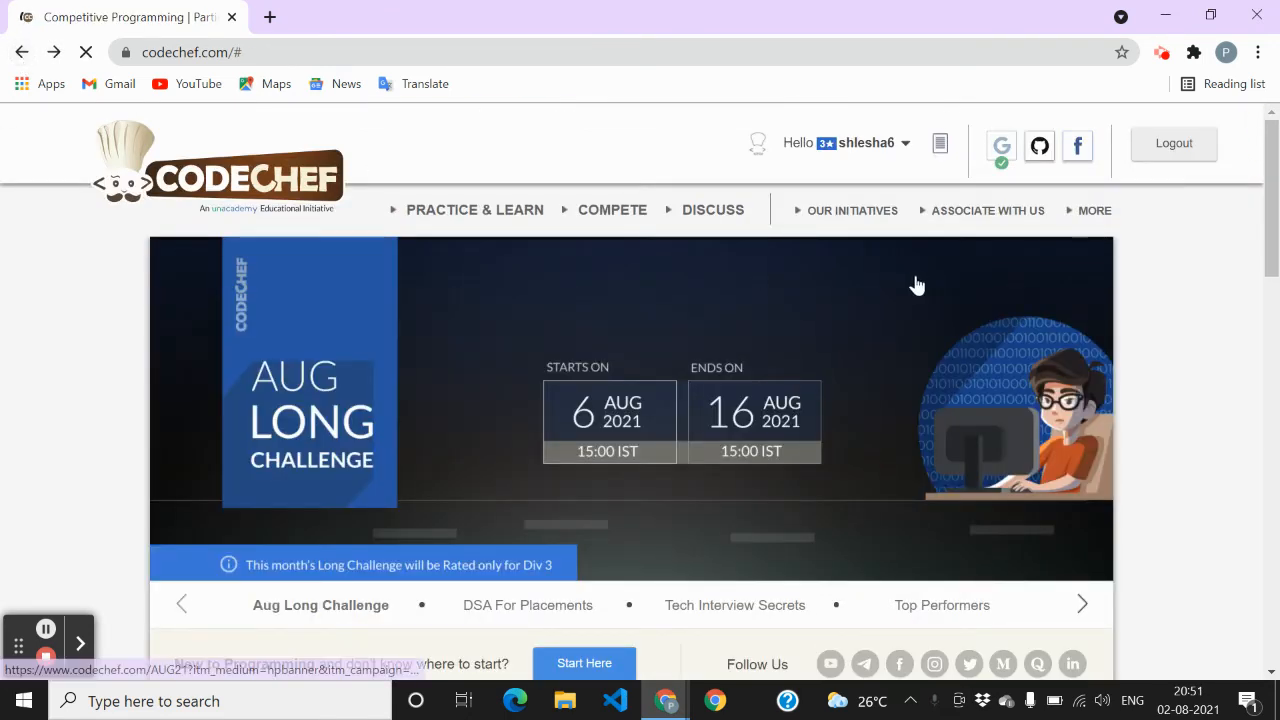
# Scroll the homepage down to the August Long Challenge banner and select it
pyautogui.scroll(-3)
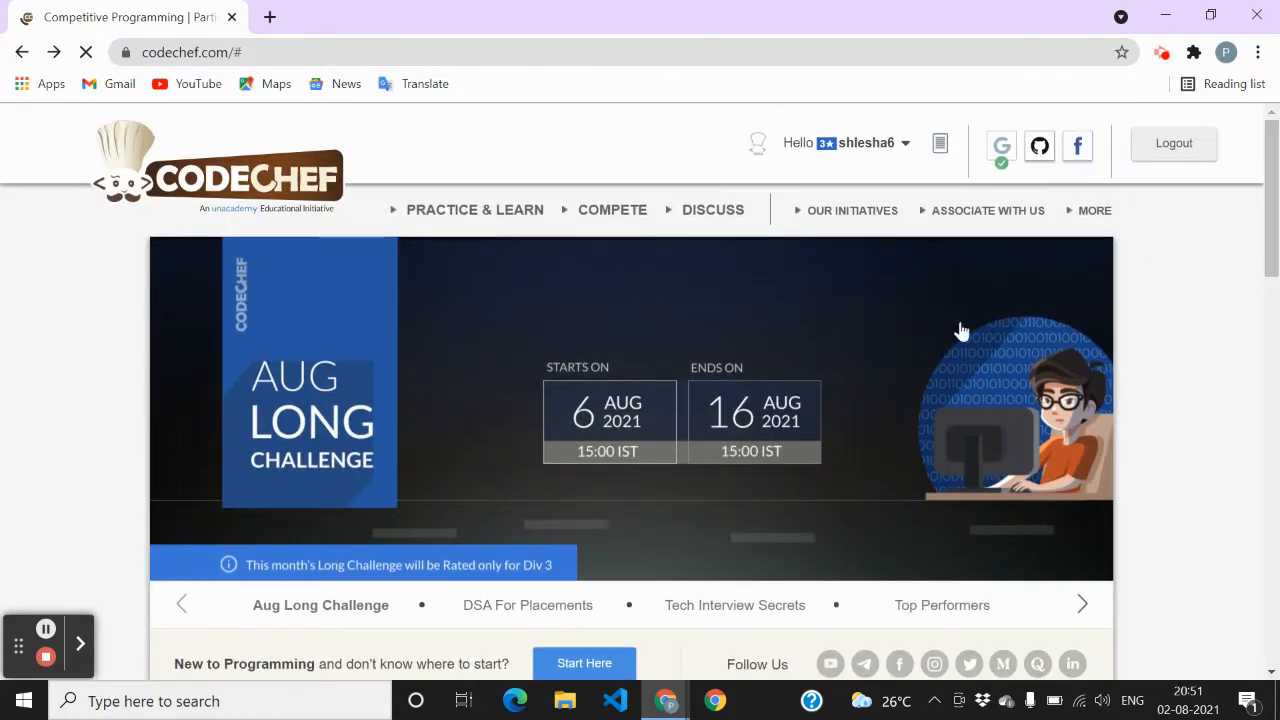
pyautogui.scroll(-3)
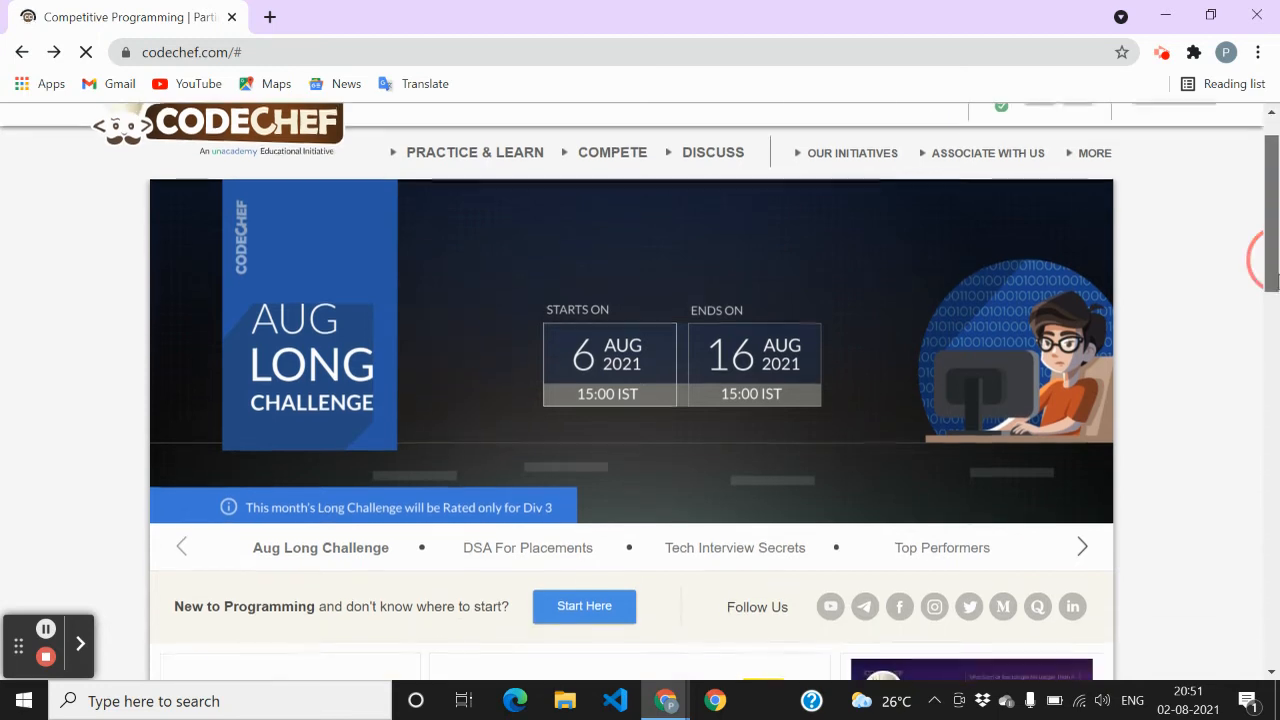
pyautogui.scroll(-3)
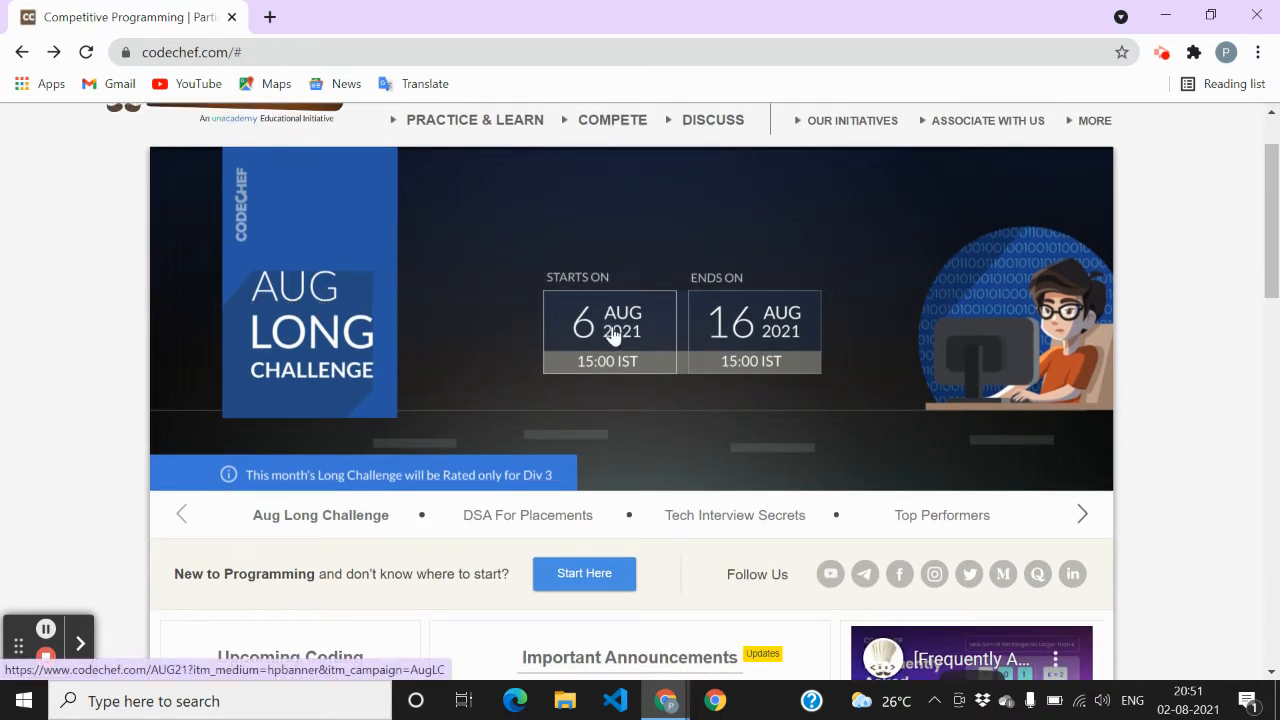
pyautogui.moveTo(630, 348)
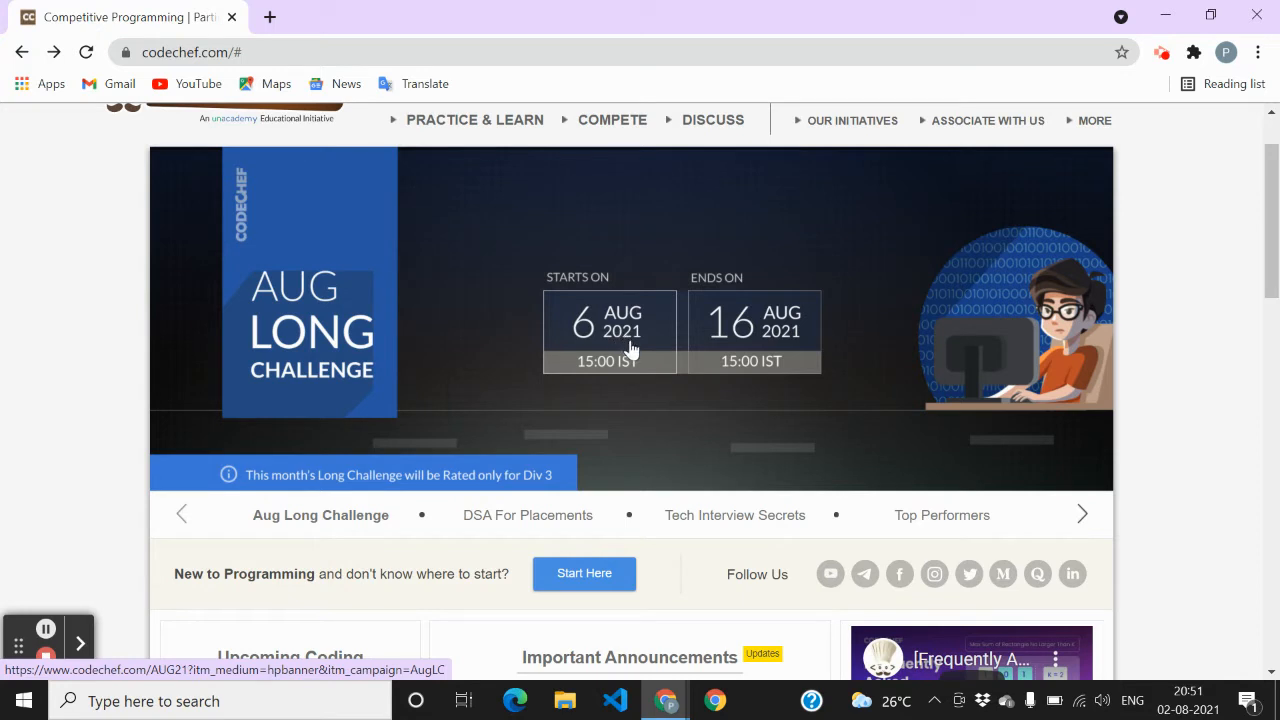
pyautogui.click(630, 345)
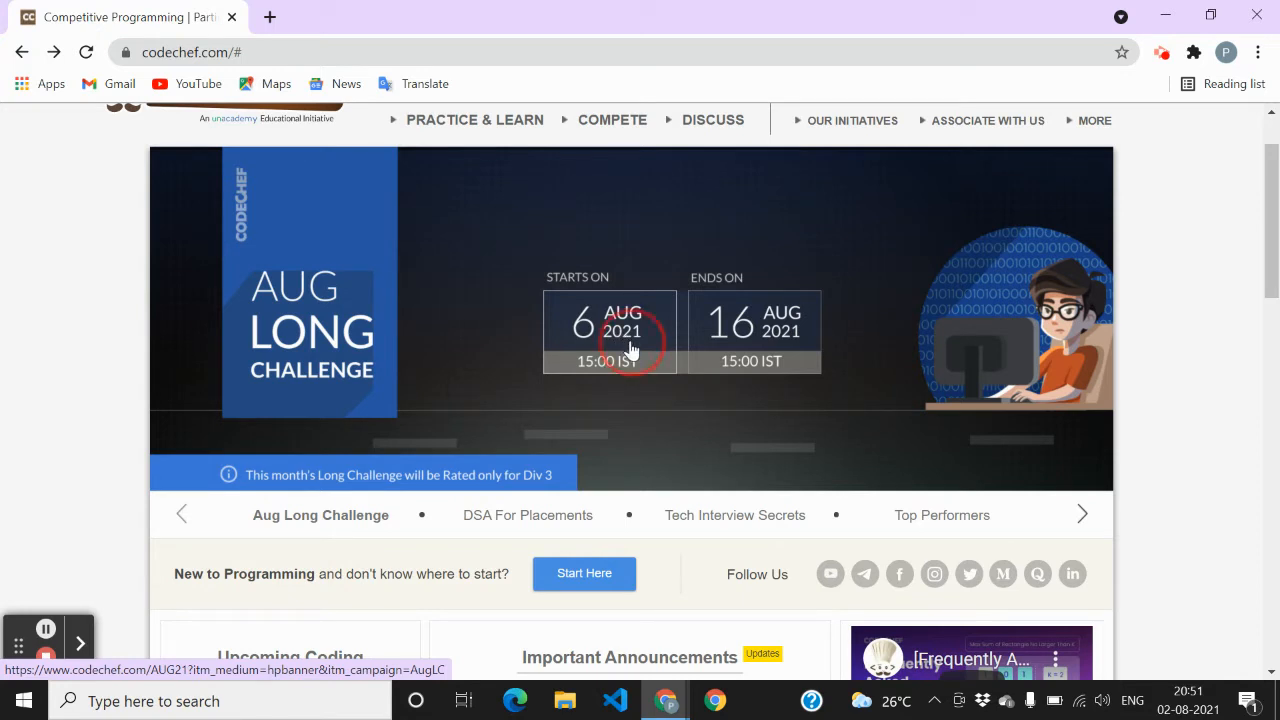
# Open the August Challenge 2021 page and view its start countdown and Division 2 eligibility notice
pyautogui.click(610, 330)
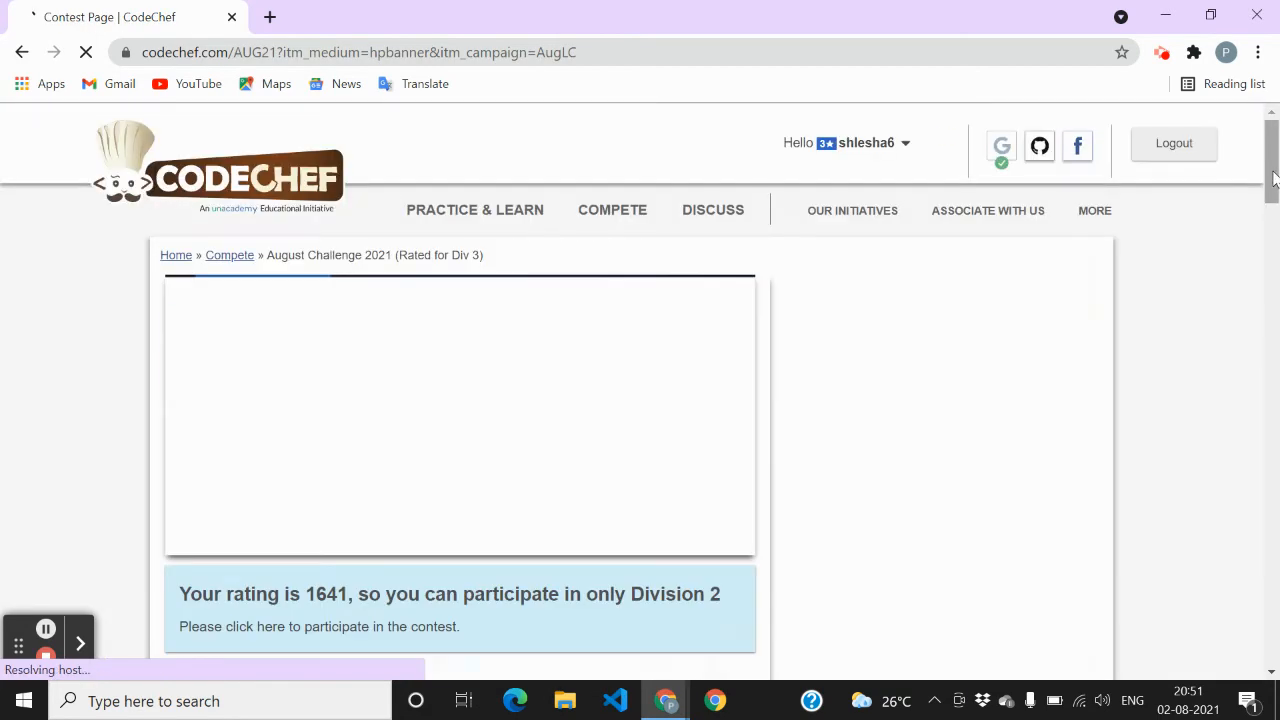
pyautogui.scroll(-3)
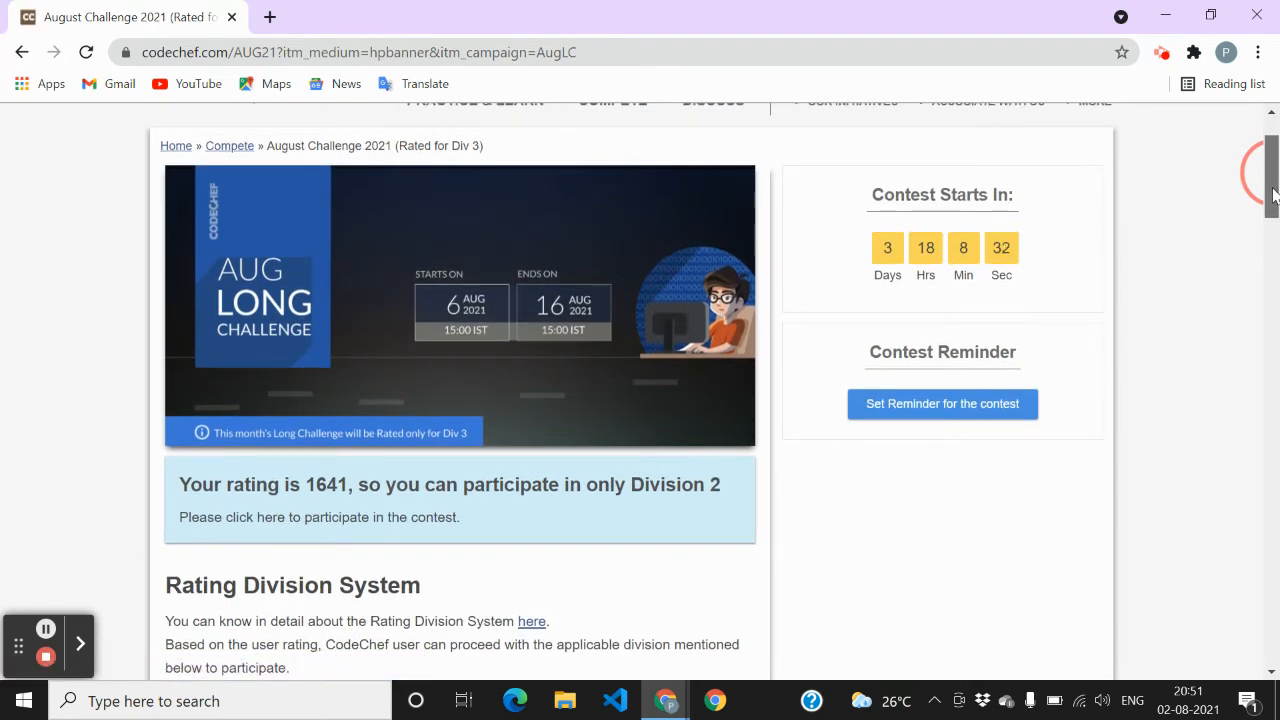
pyautogui.scroll(-3)
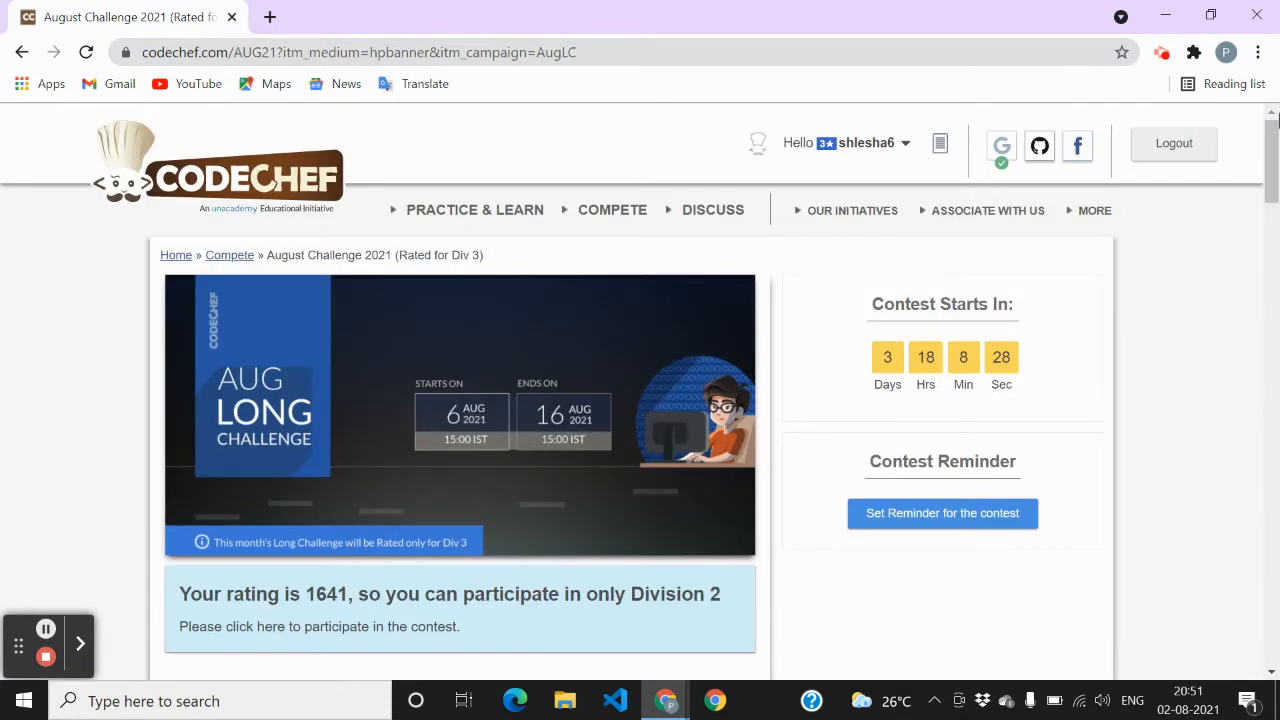
pyautogui.moveTo(22, 52)
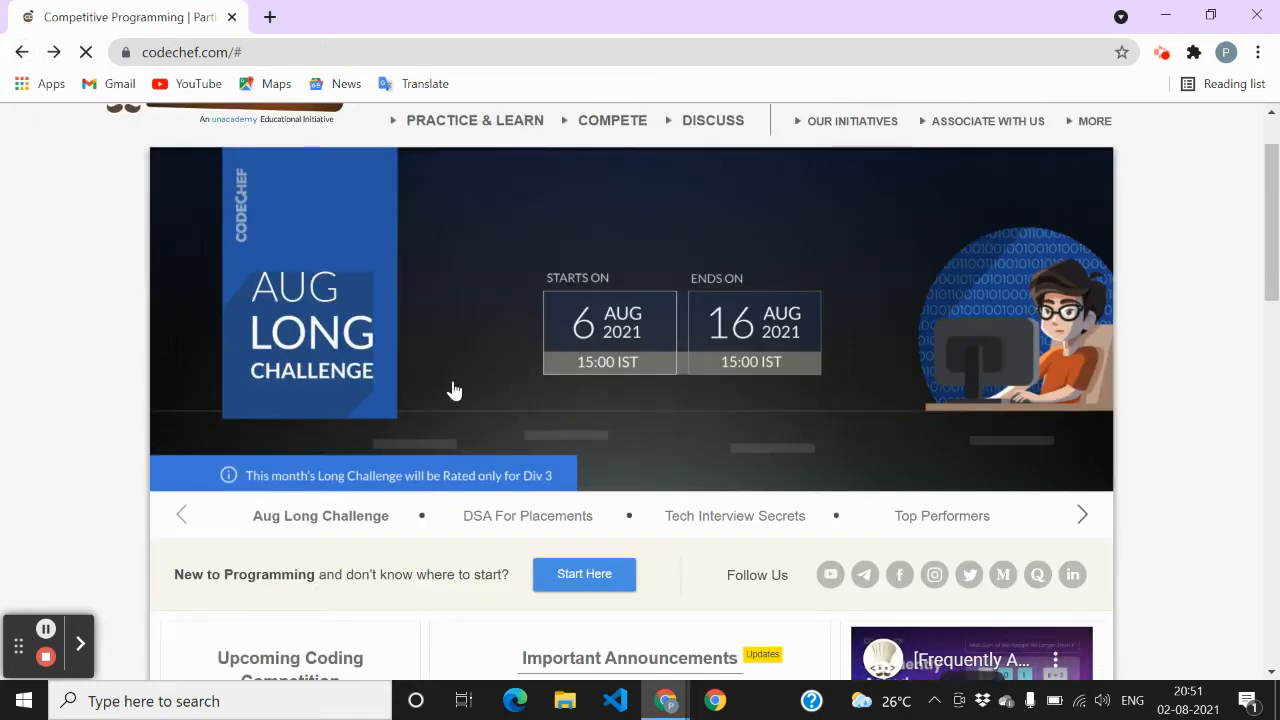
pyautogui.moveTo(343, 368)
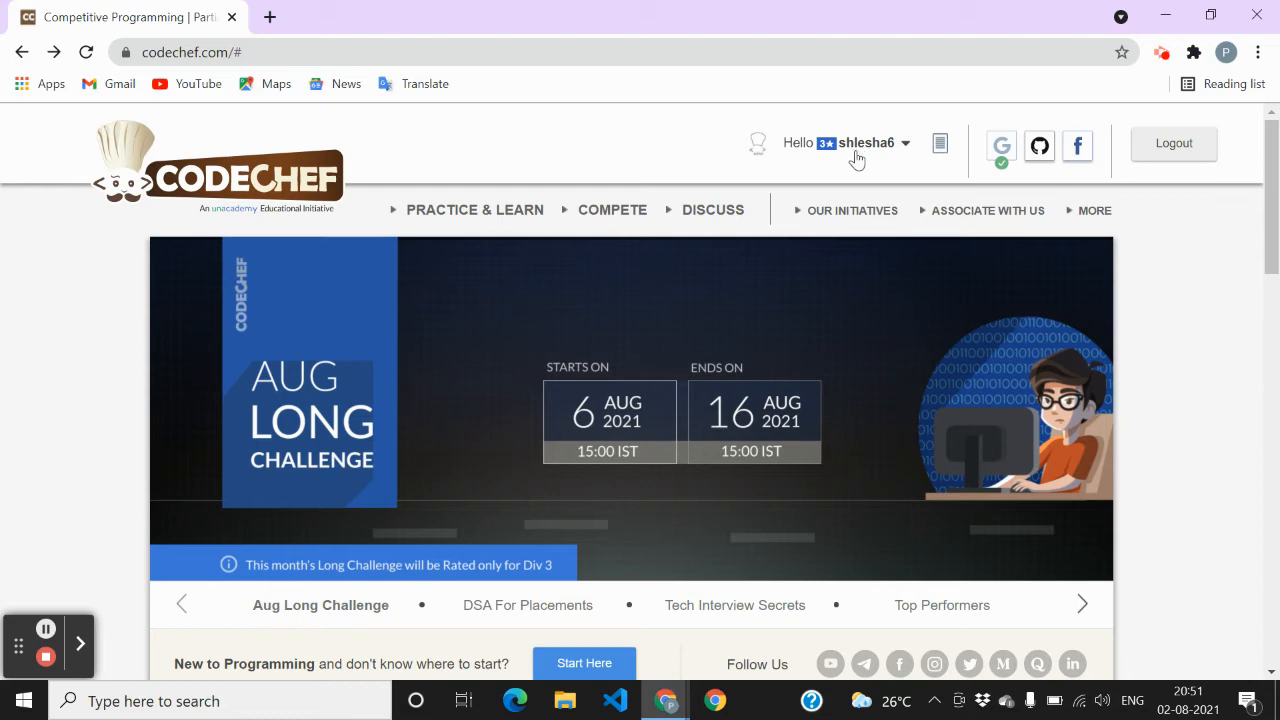
# Scroll the homepage and reopen your profile from the username dropdown
pyautogui.scroll(-3)
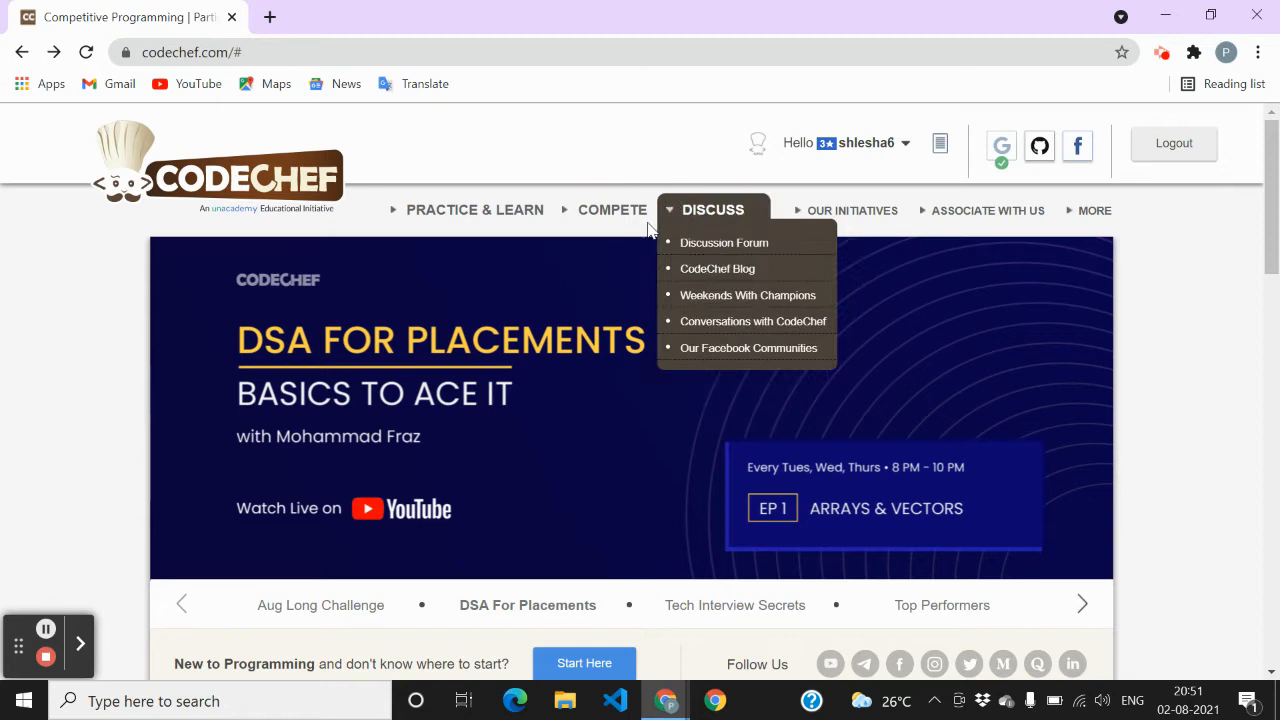
pyautogui.click(845, 142)
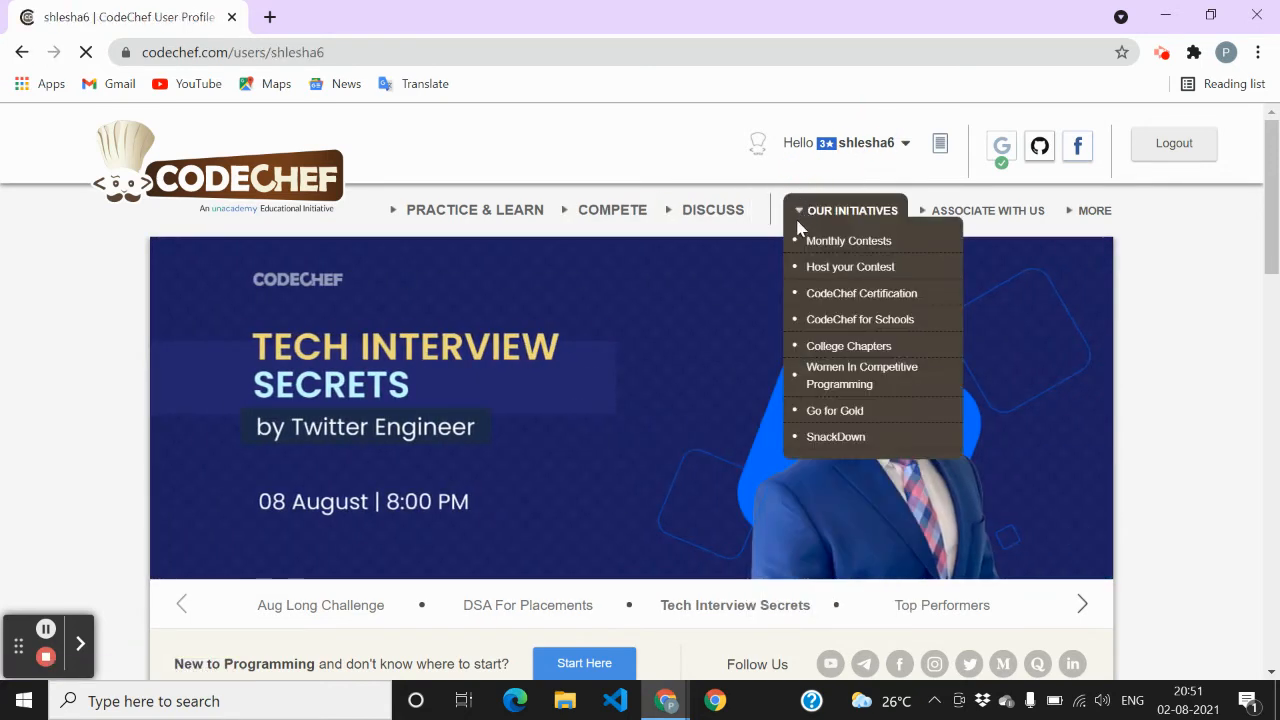
# Scroll the profile down to Problems Solved, listing 18 fully and 1 partially solved problems
pyautogui.scroll(-3)
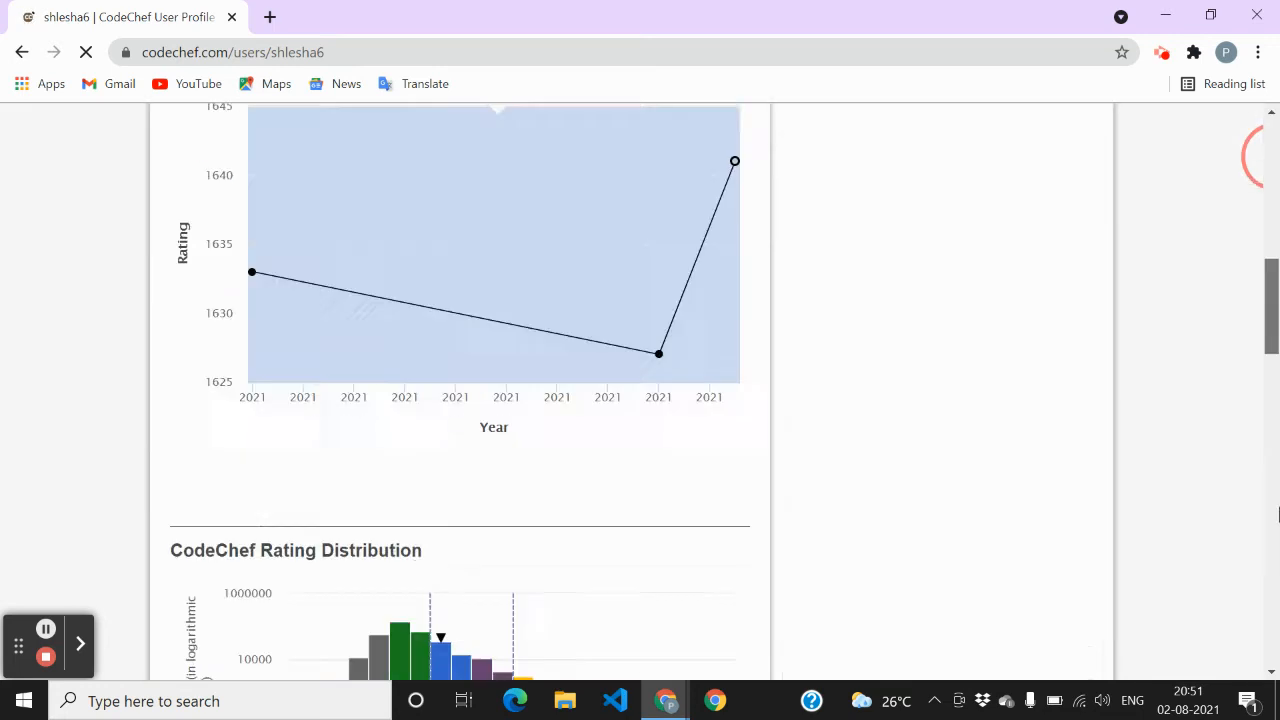
pyautogui.scroll(3)
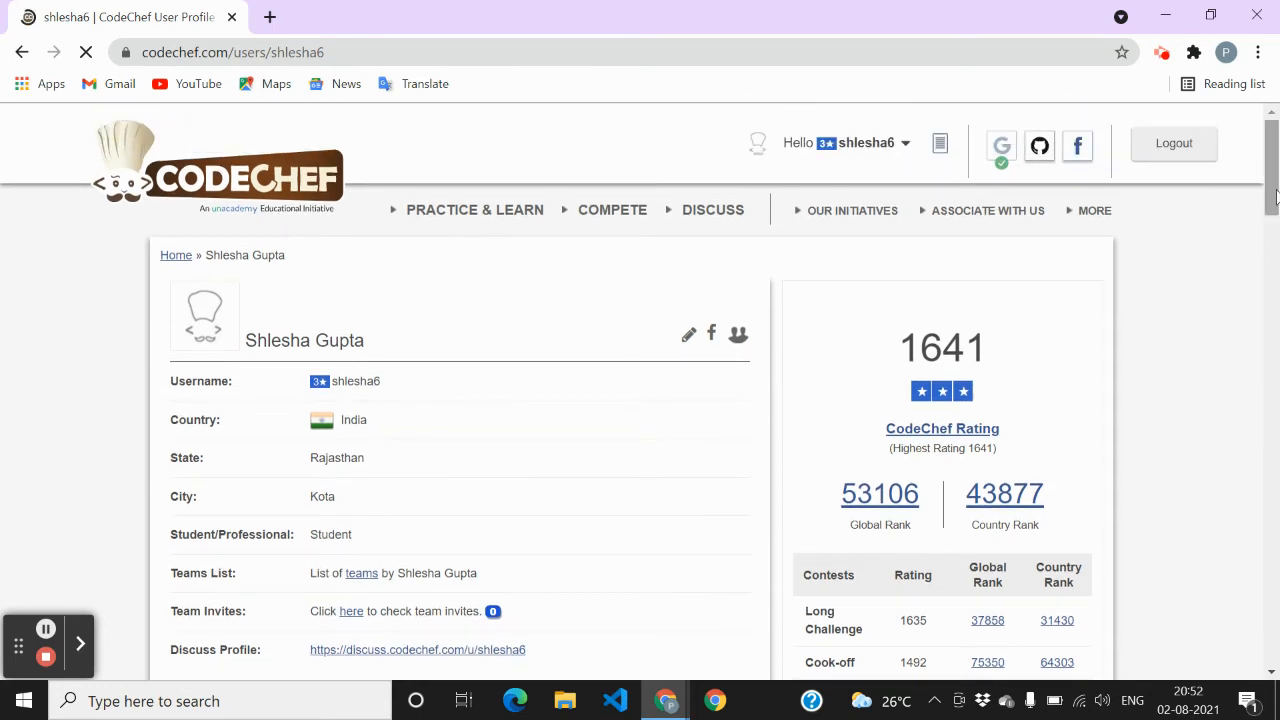
pyautogui.scroll(-3)
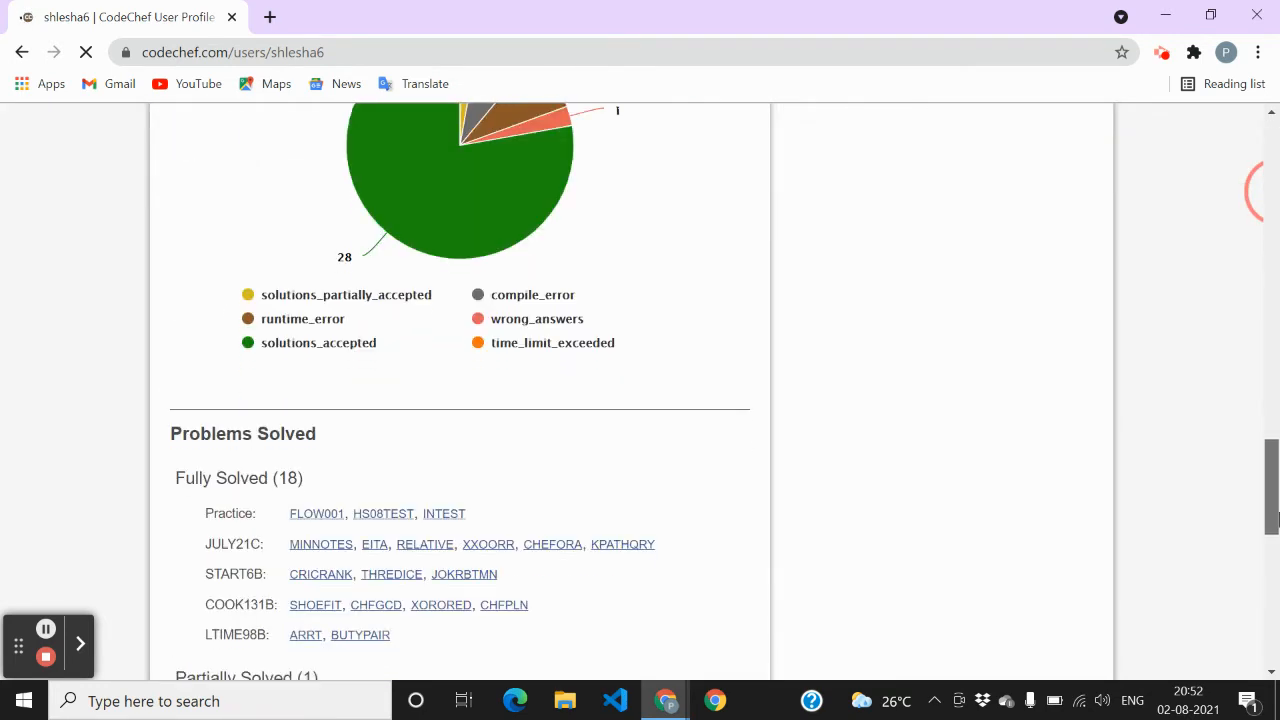
pyautogui.scroll(-3)
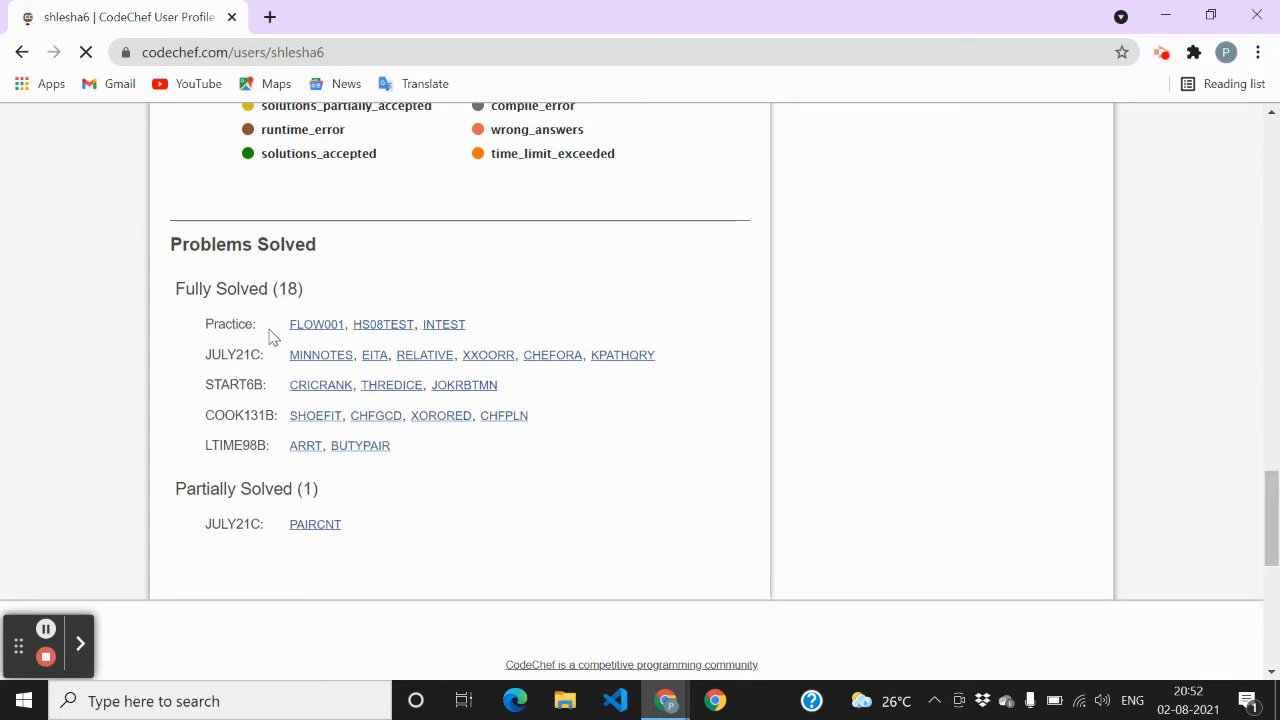
pyautogui.moveTo(478, 325)
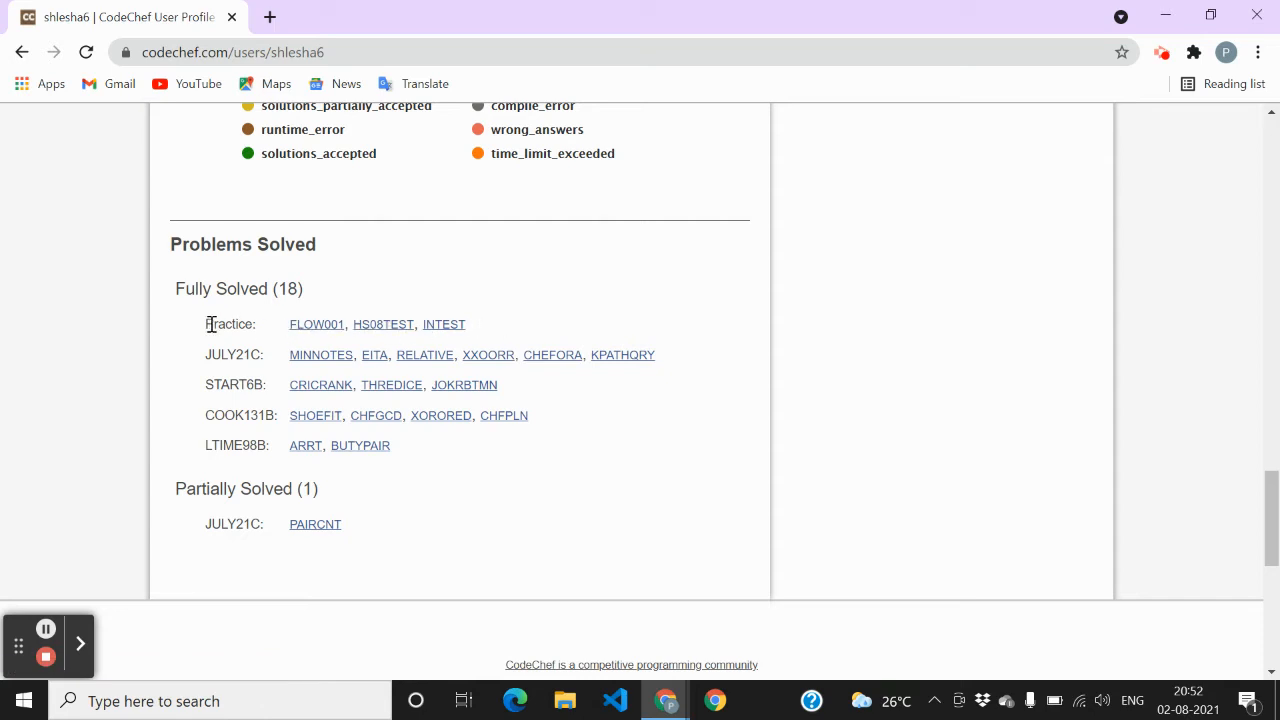
pyautogui.moveTo(438, 341)
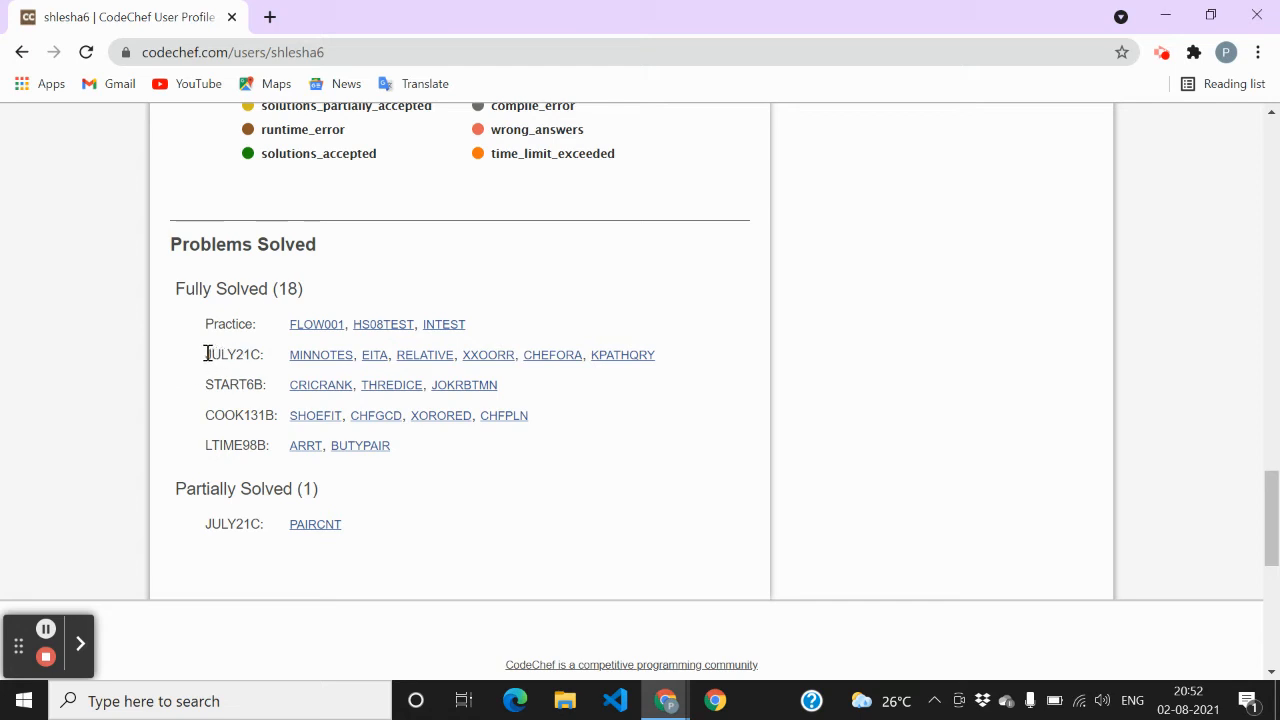
pyautogui.moveTo(295, 362)
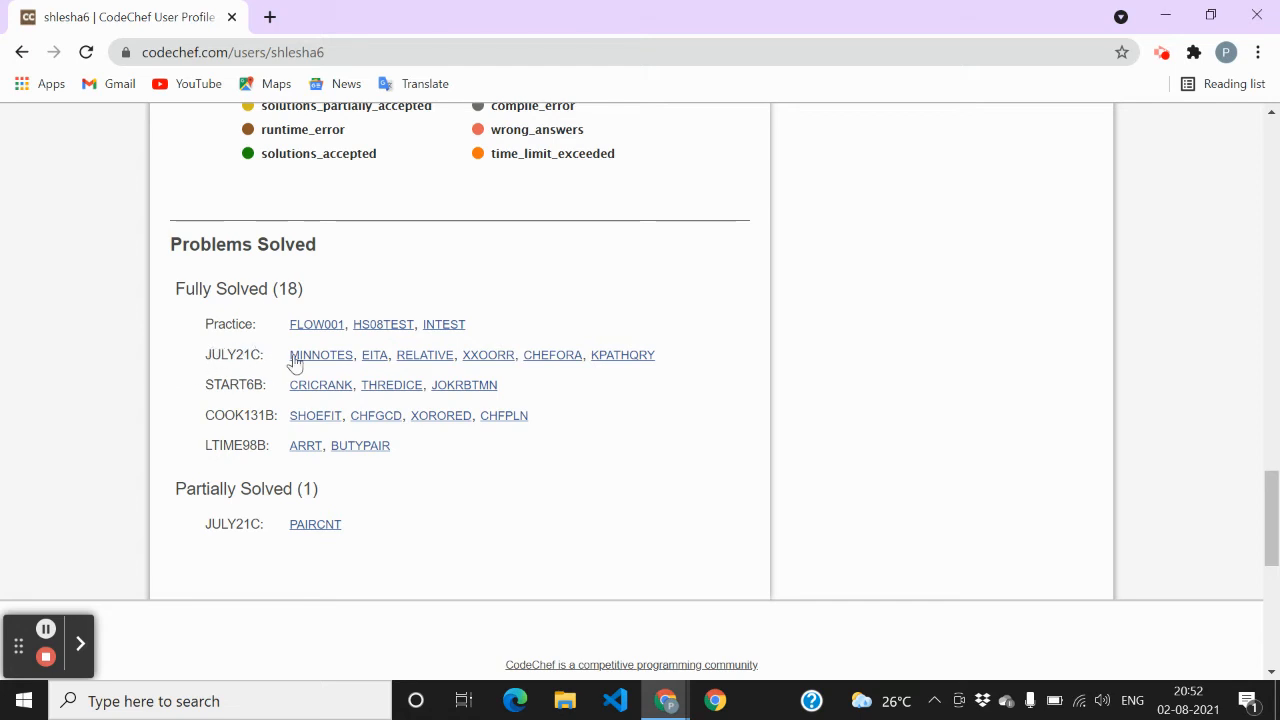
pyautogui.moveTo(678, 371)
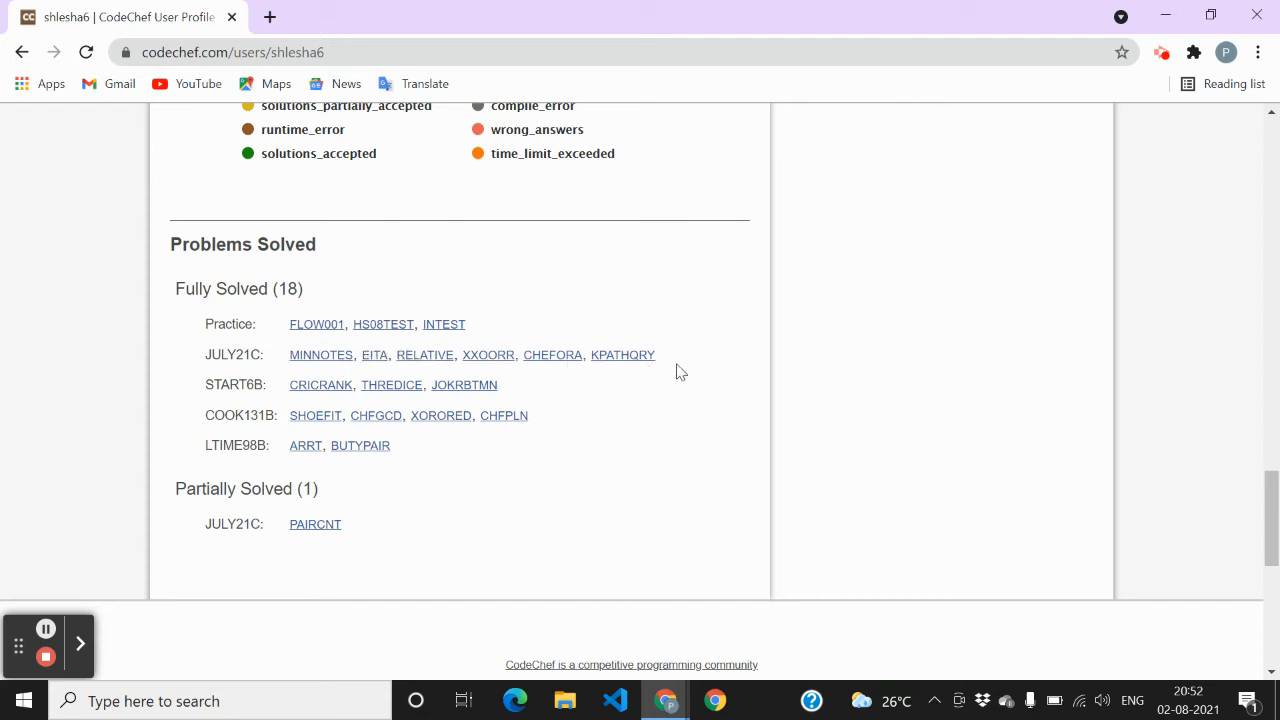
pyautogui.moveTo(206, 360)
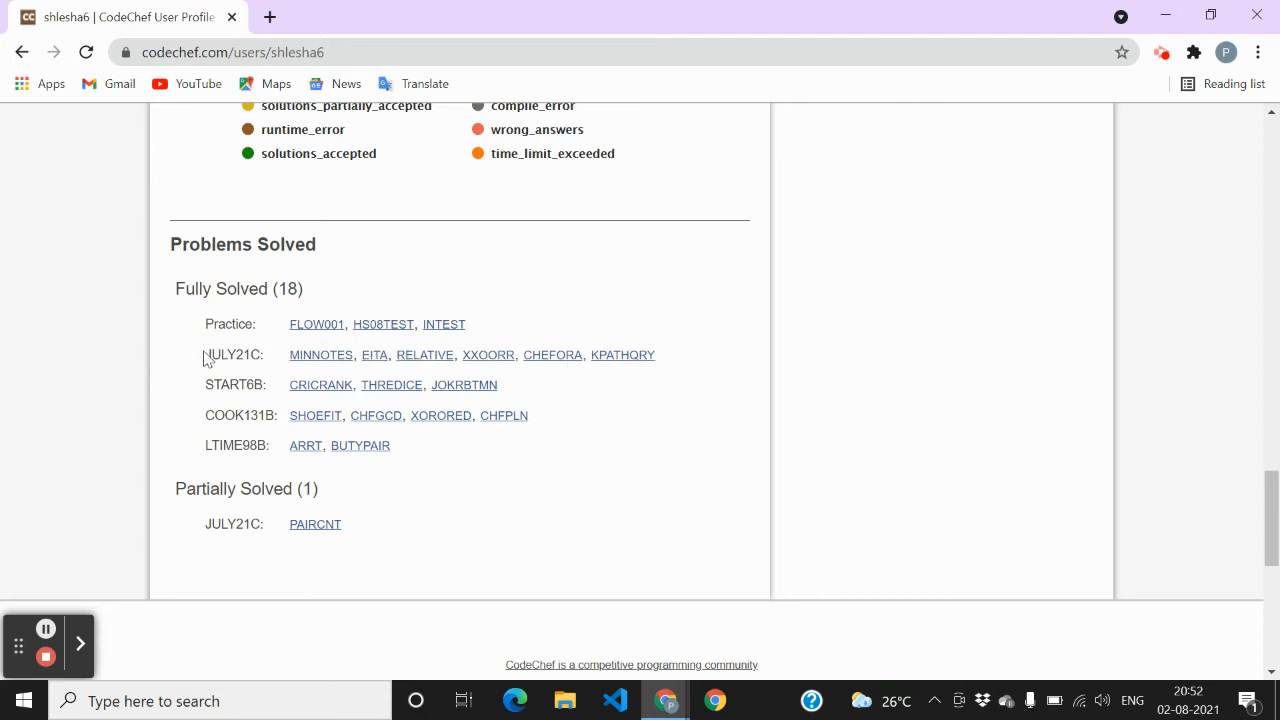
pyautogui.doubleClick(233, 354)
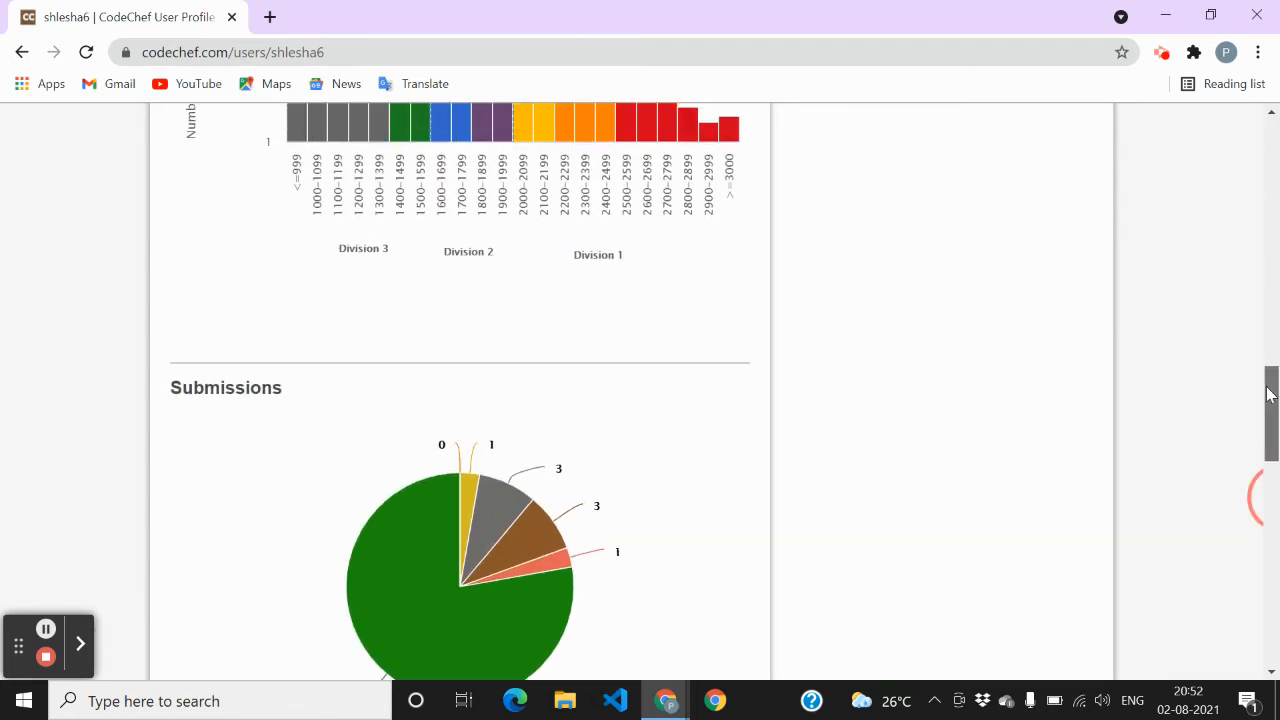
# Show the Long Challenge rating graph, reaching 1635 after July Challenge 2021 Division 3
pyautogui.scroll(3)
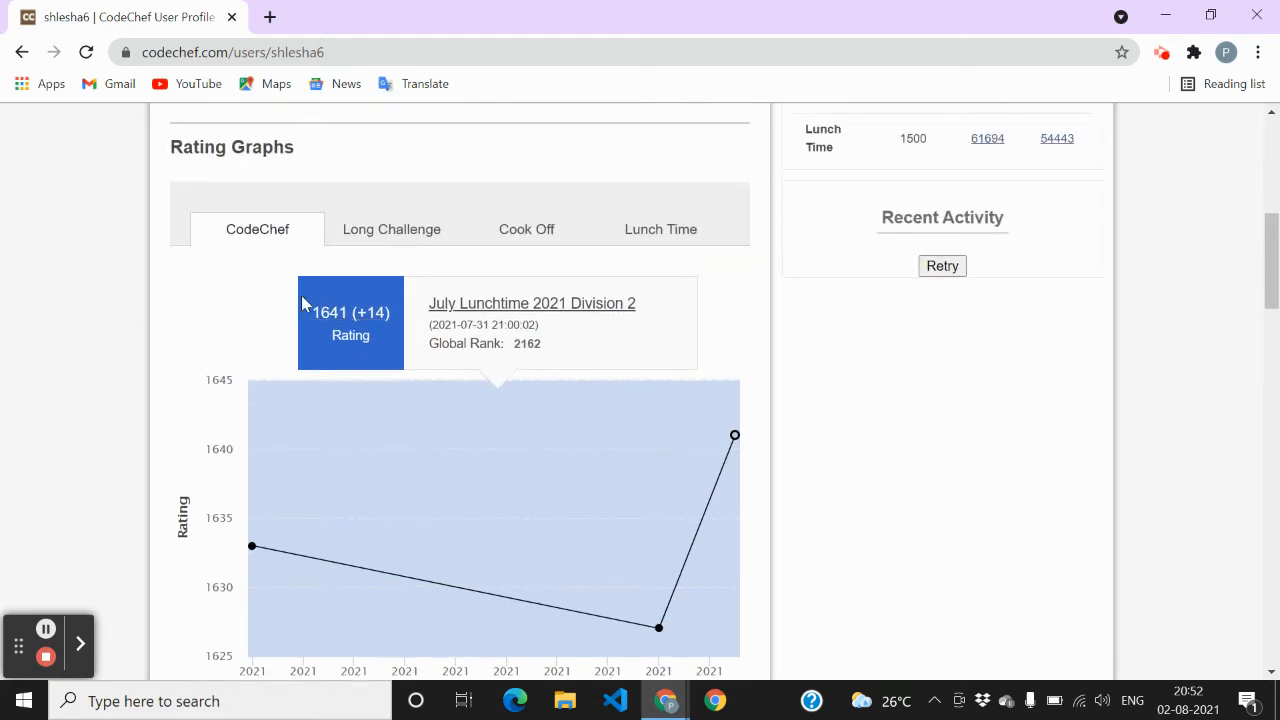
pyautogui.click(391, 229)
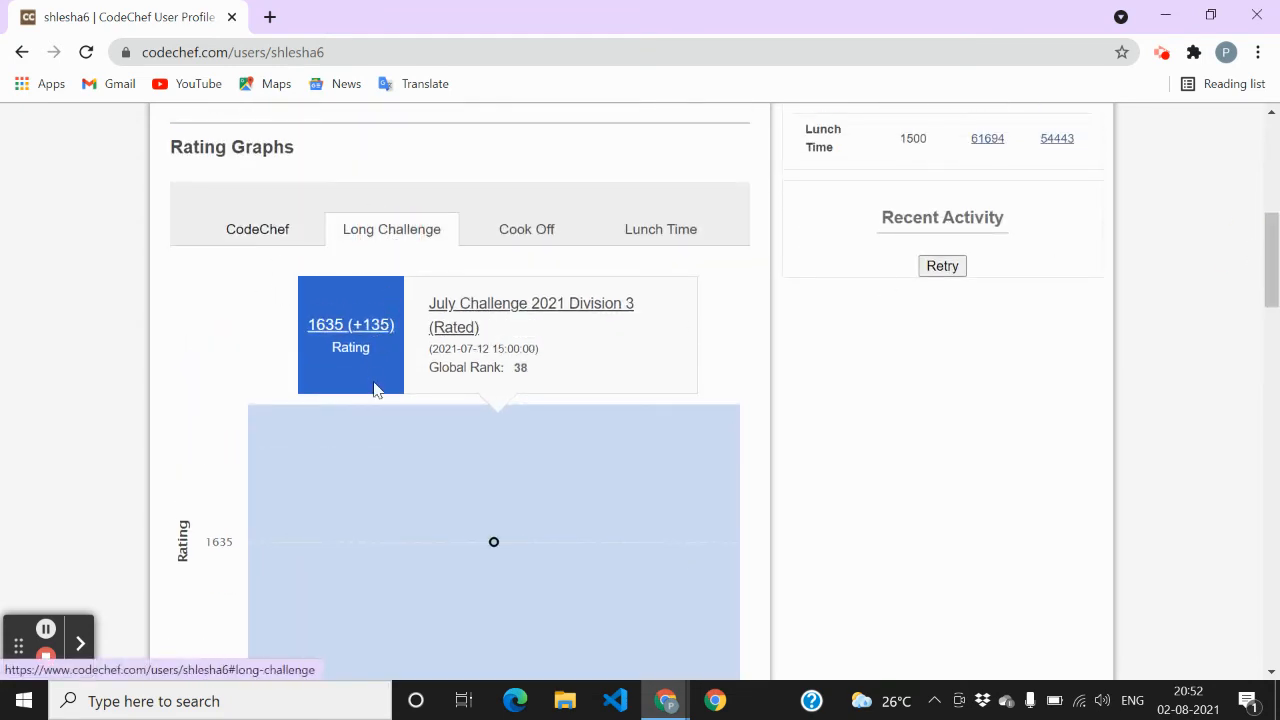
pyautogui.moveTo(505, 555)
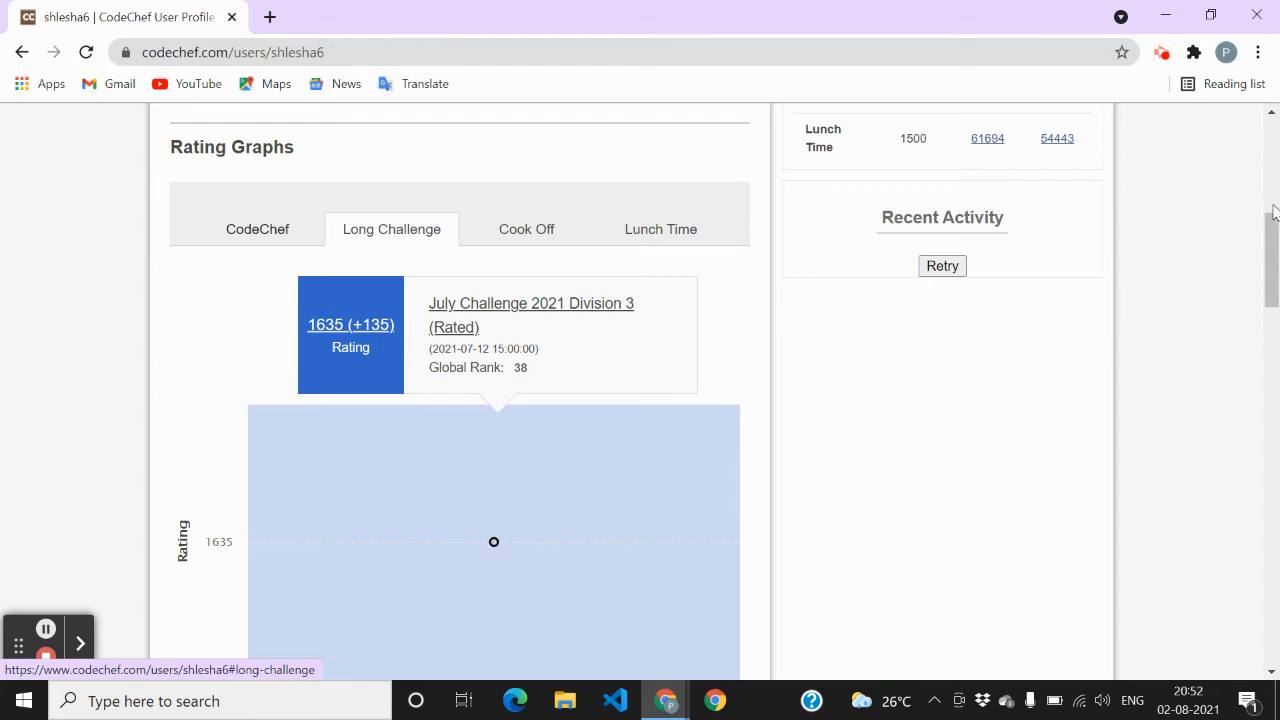
pyautogui.scroll(3)
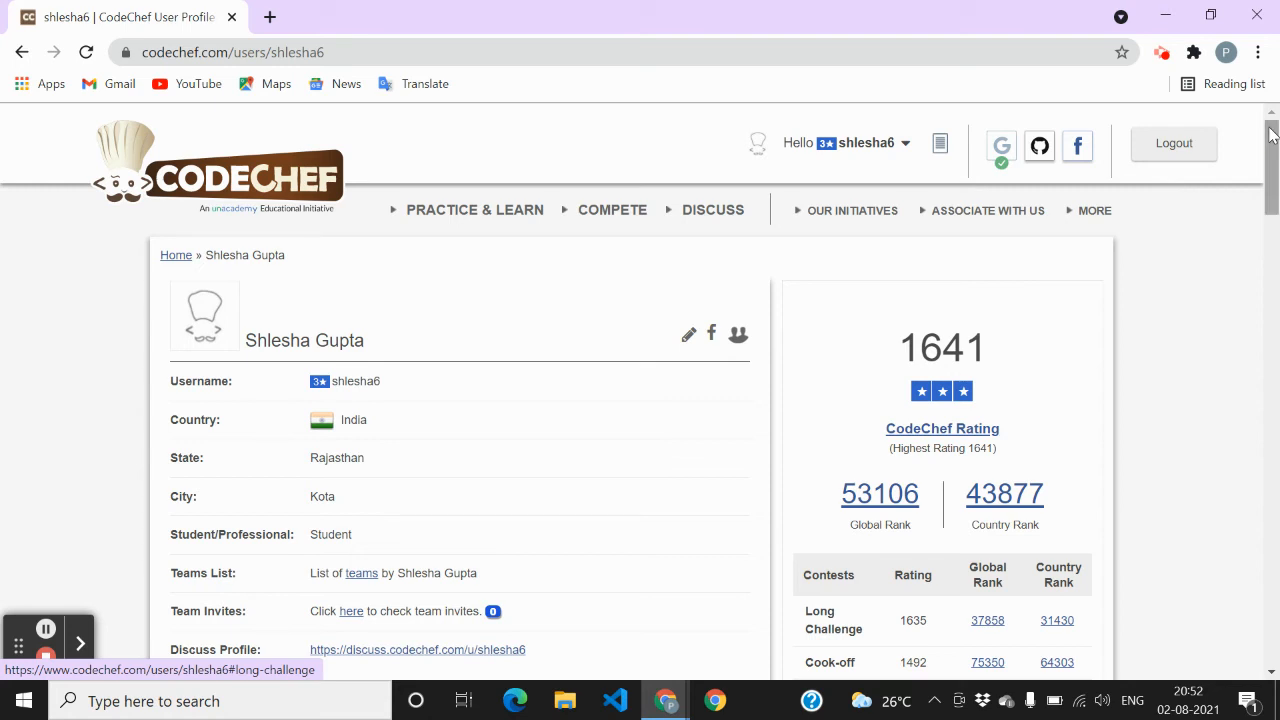
pyautogui.moveTo(902, 398)
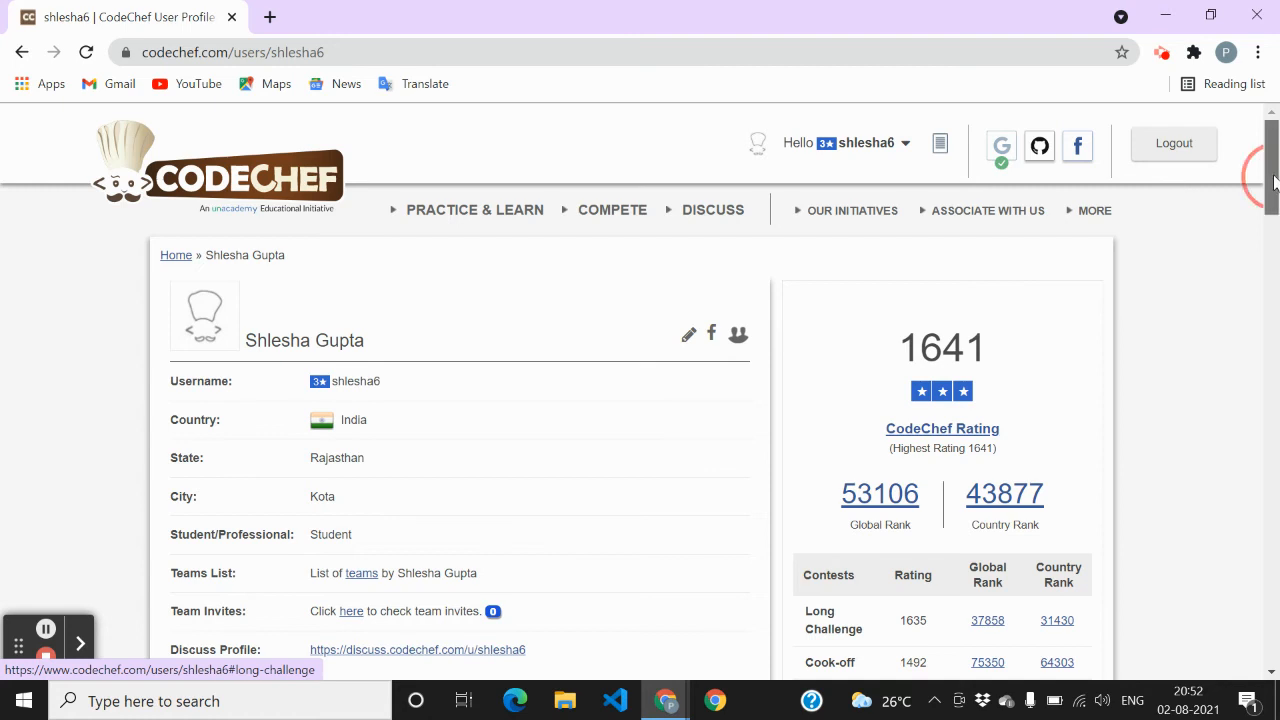
# Scroll the profile down to the Submissions pie chart and the start of Problems Solved
pyautogui.scroll(-3)
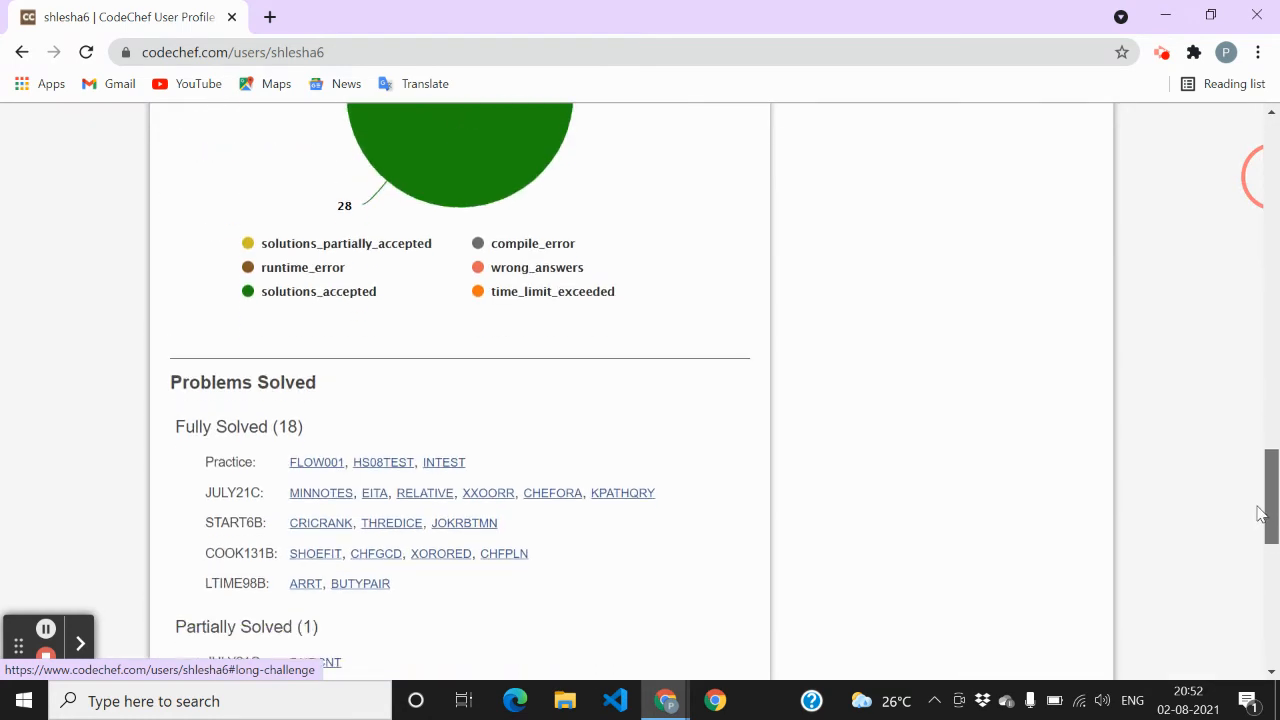
pyautogui.scroll(-3)
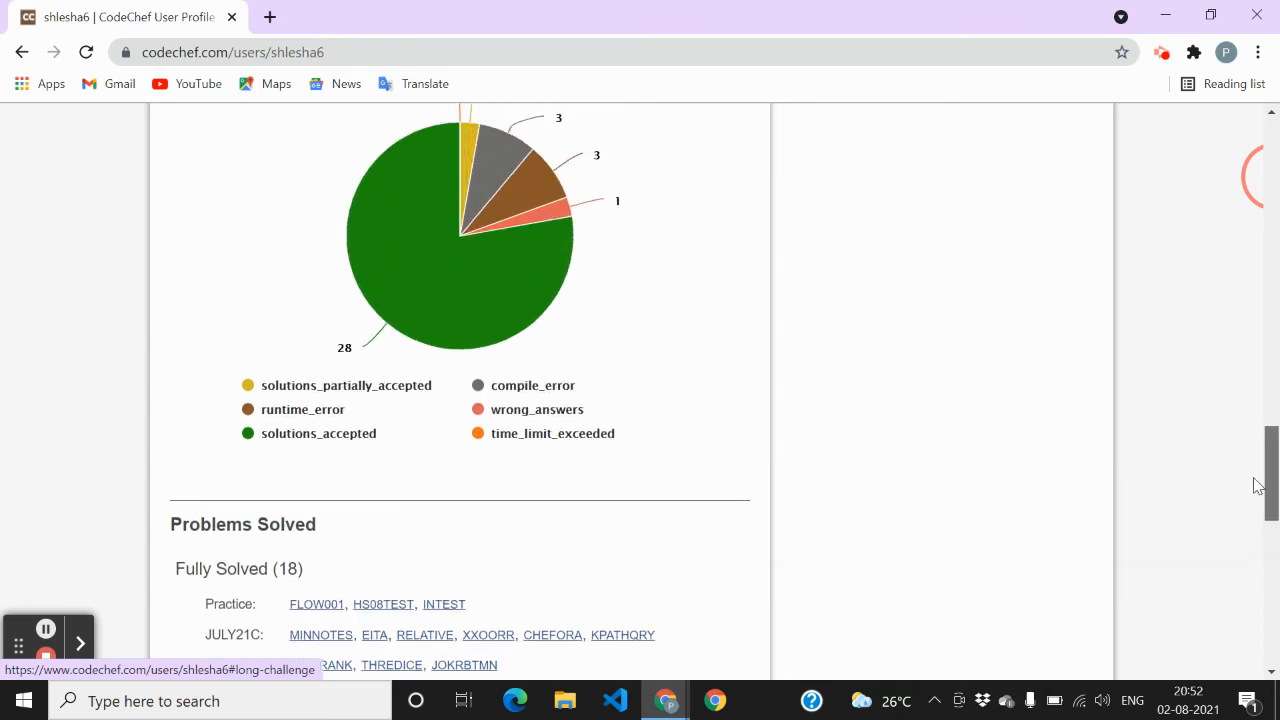
pyautogui.scroll(3)
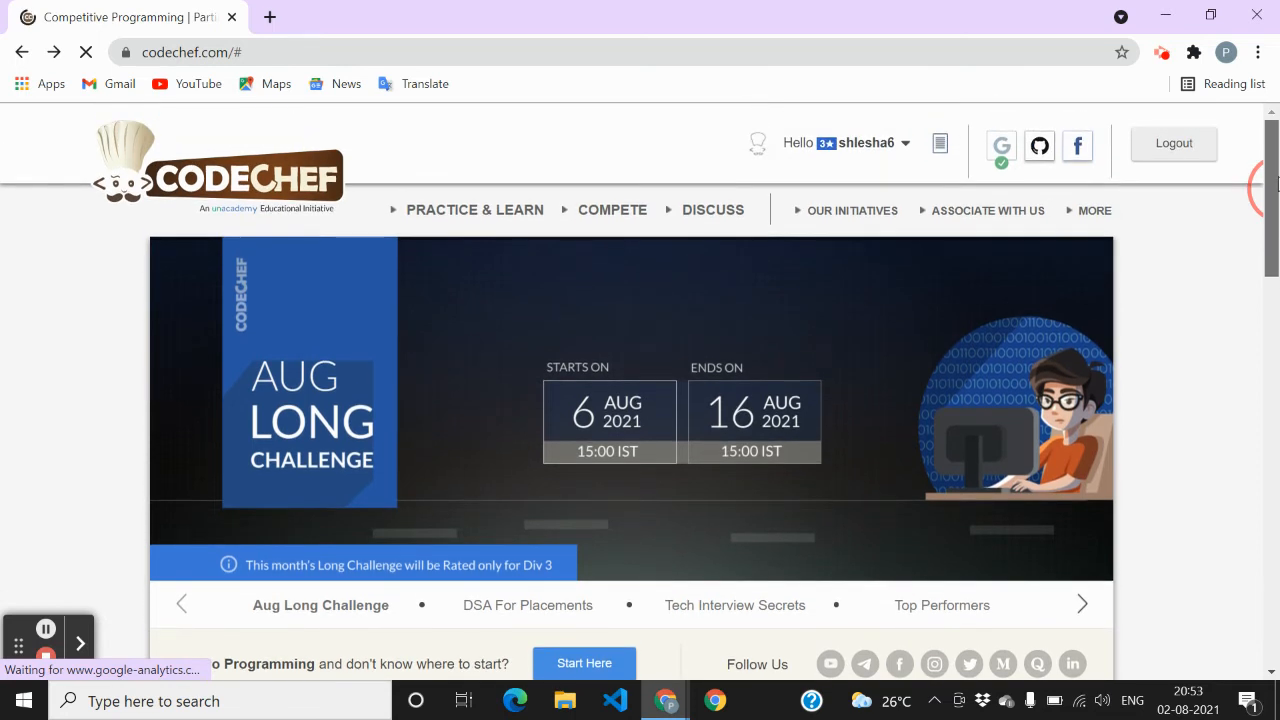
pyautogui.moveTo(585, 440)
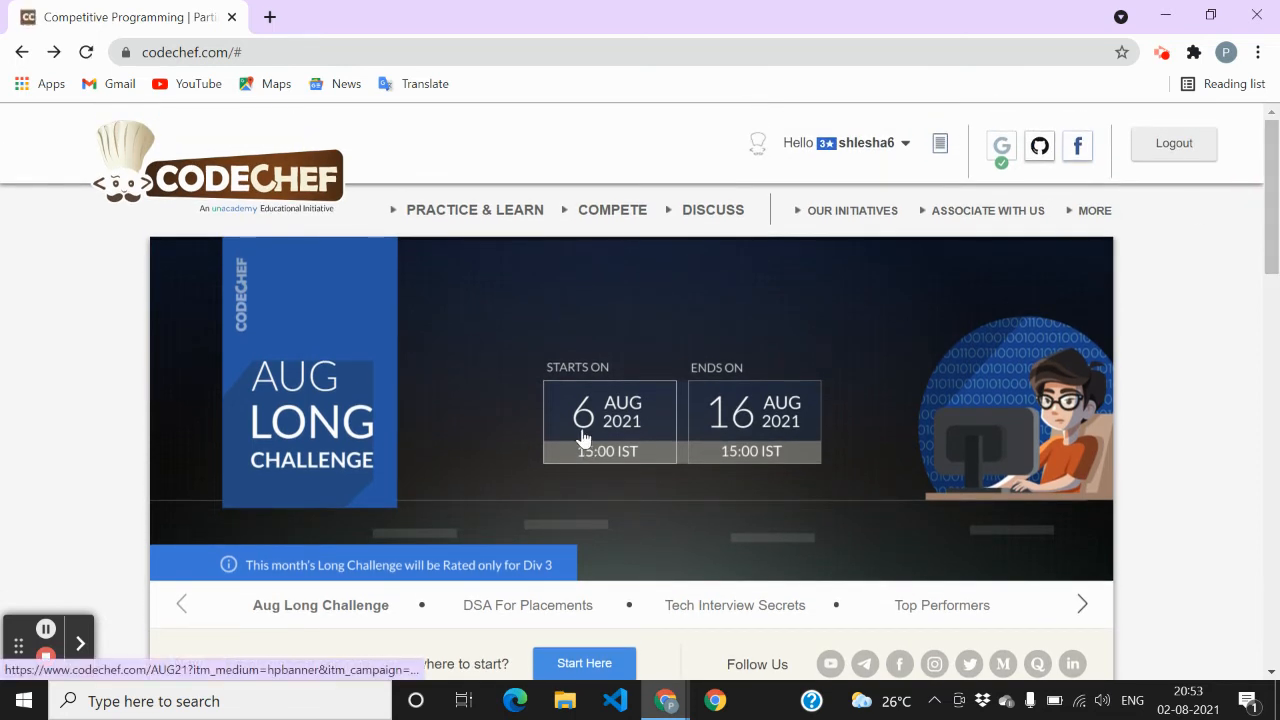
pyautogui.moveTo(722, 437)
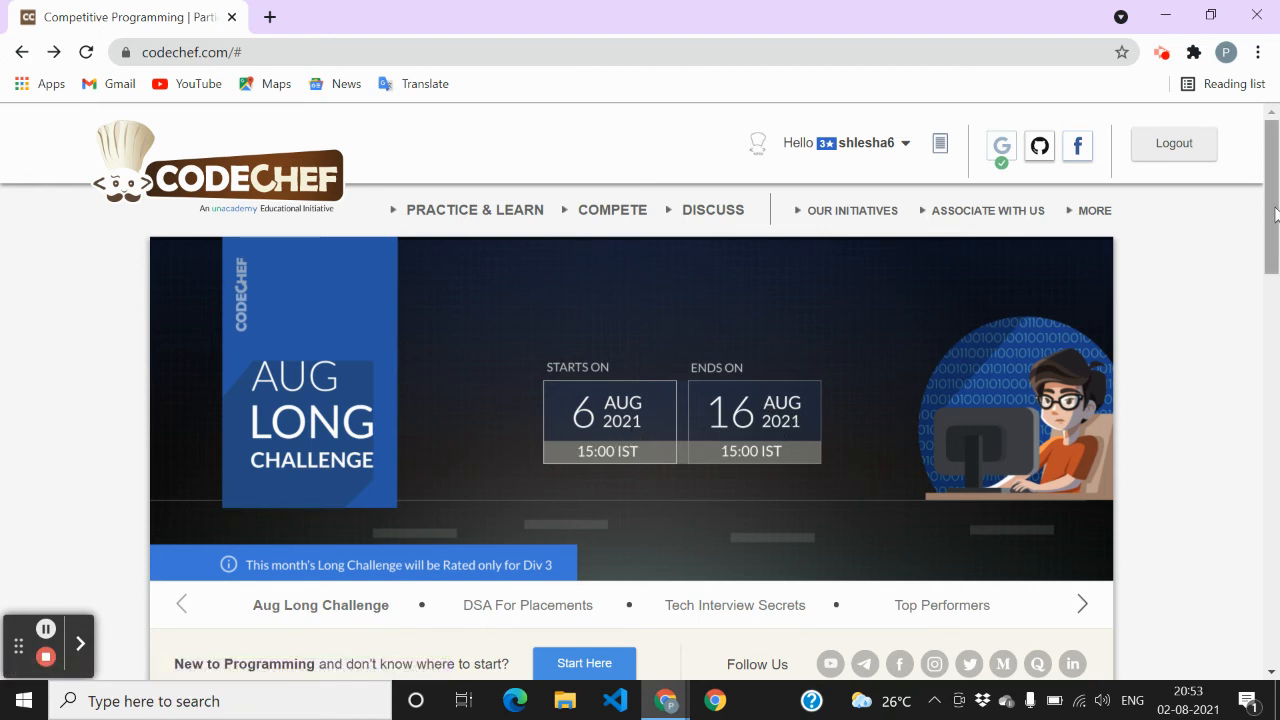
# Move the homepage banner carousel to DSA for Placements and back to August Long Challenge
pyautogui.scroll(-3)
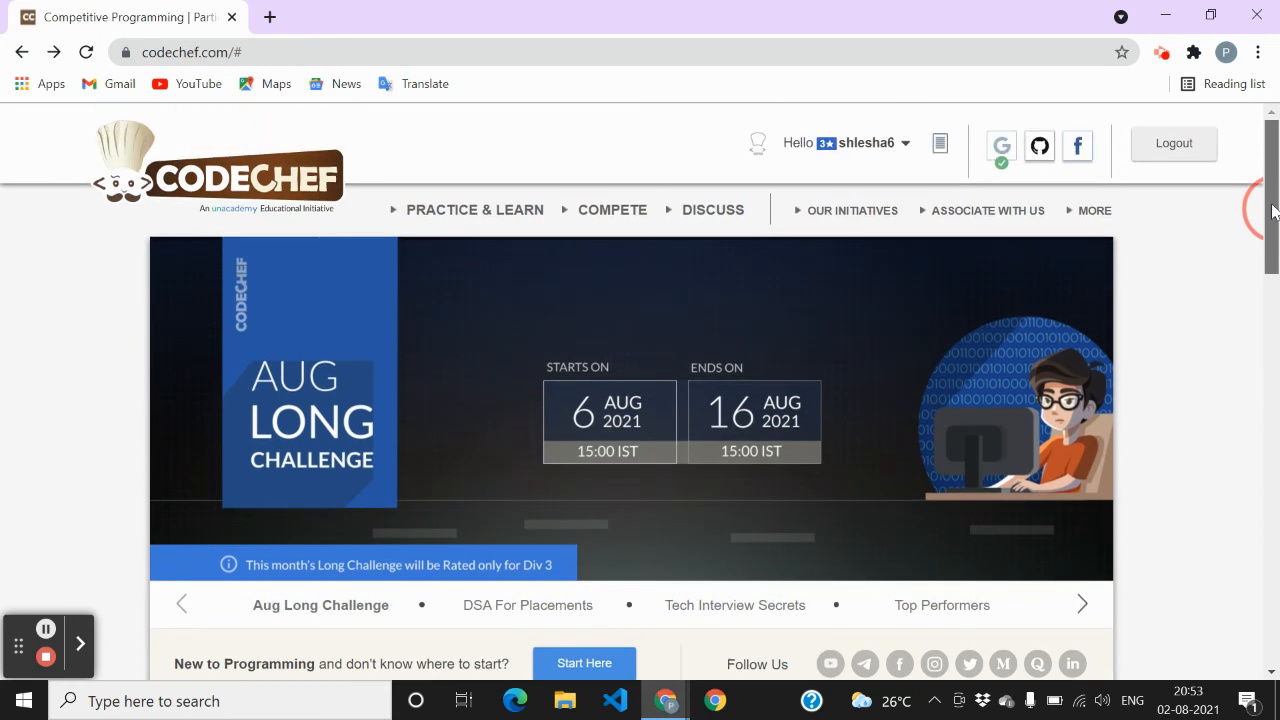
pyautogui.click(182, 603)
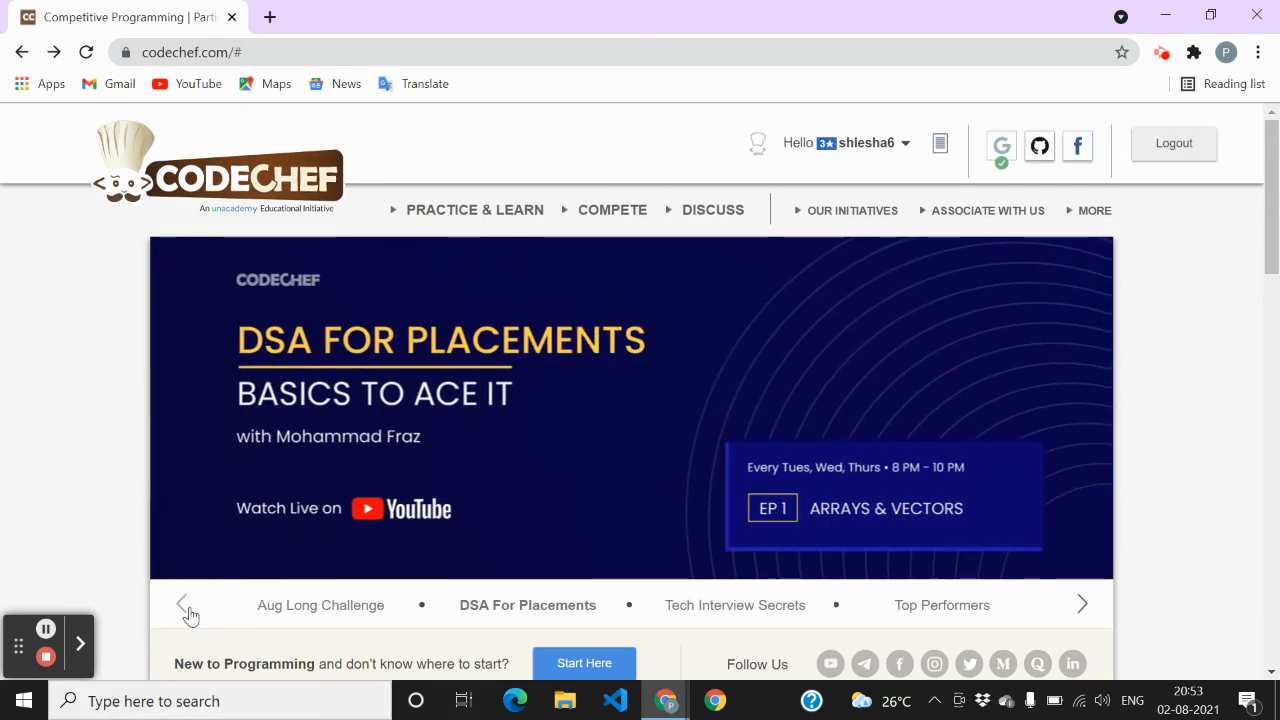
pyautogui.click(183, 604)
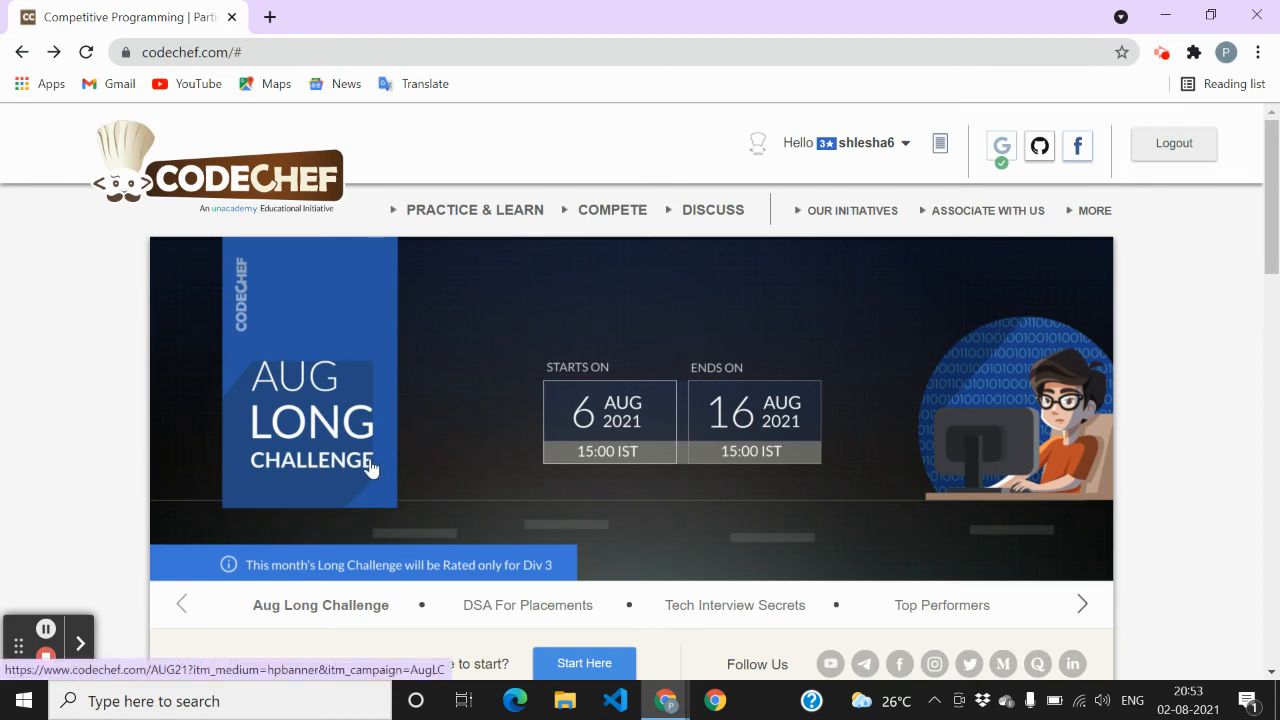
pyautogui.moveTo(728, 418)
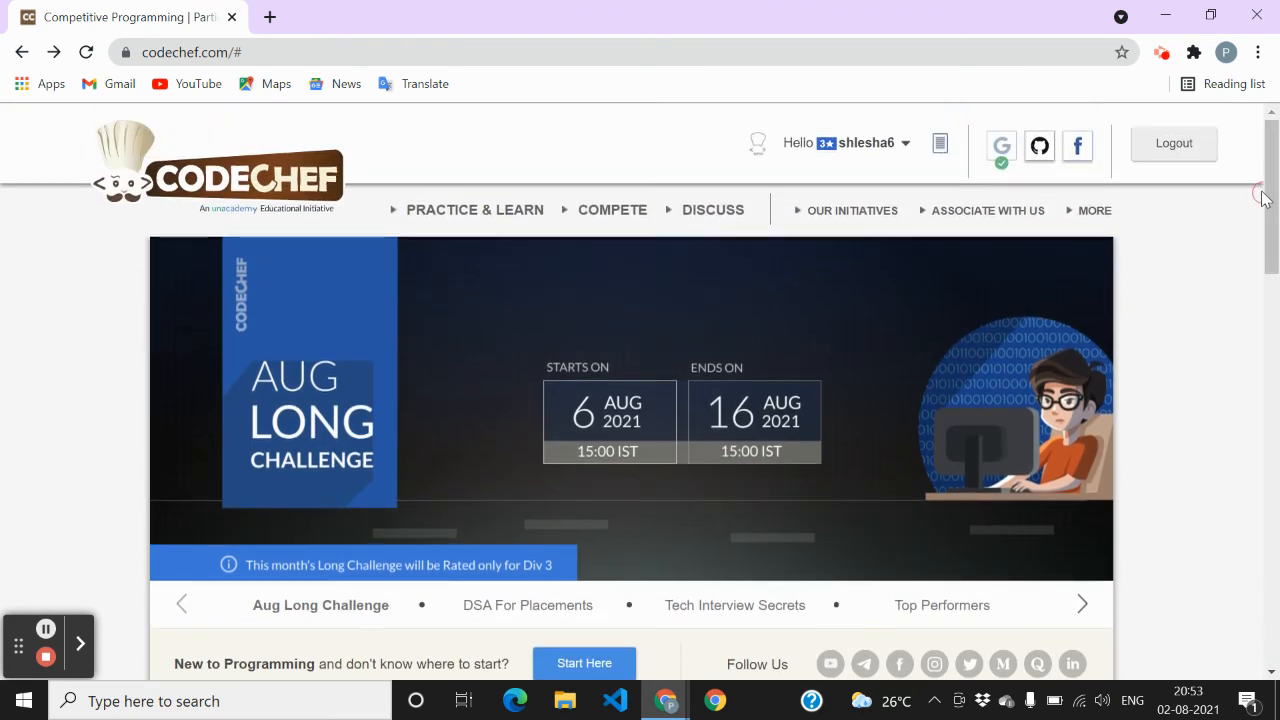
pyautogui.moveTo(364, 388)
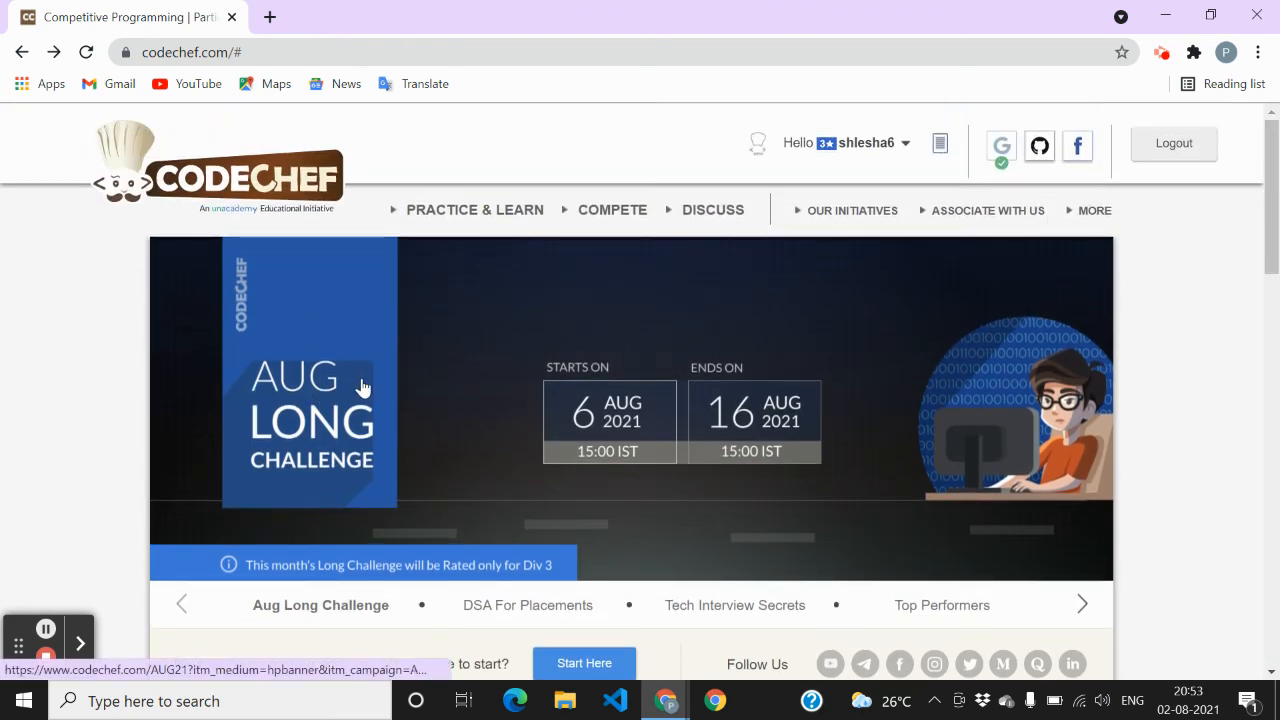
pyautogui.moveTo(498, 393)
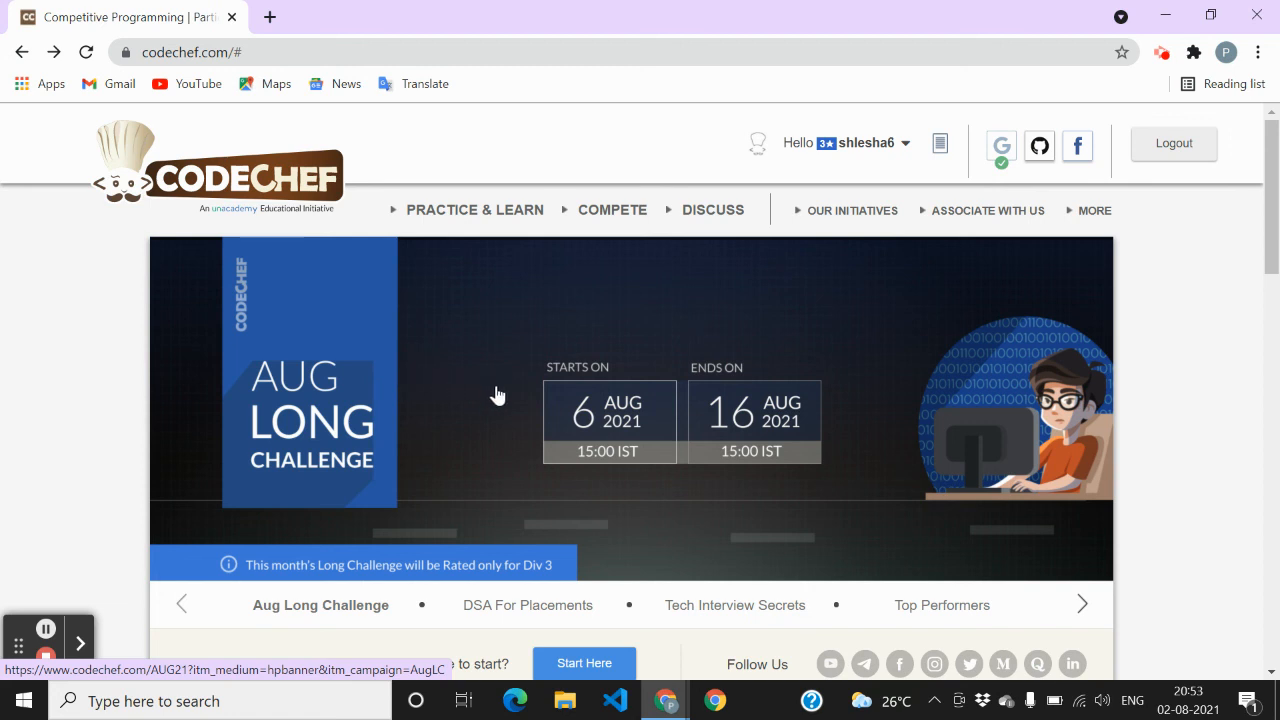
pyautogui.moveTo(505, 398)
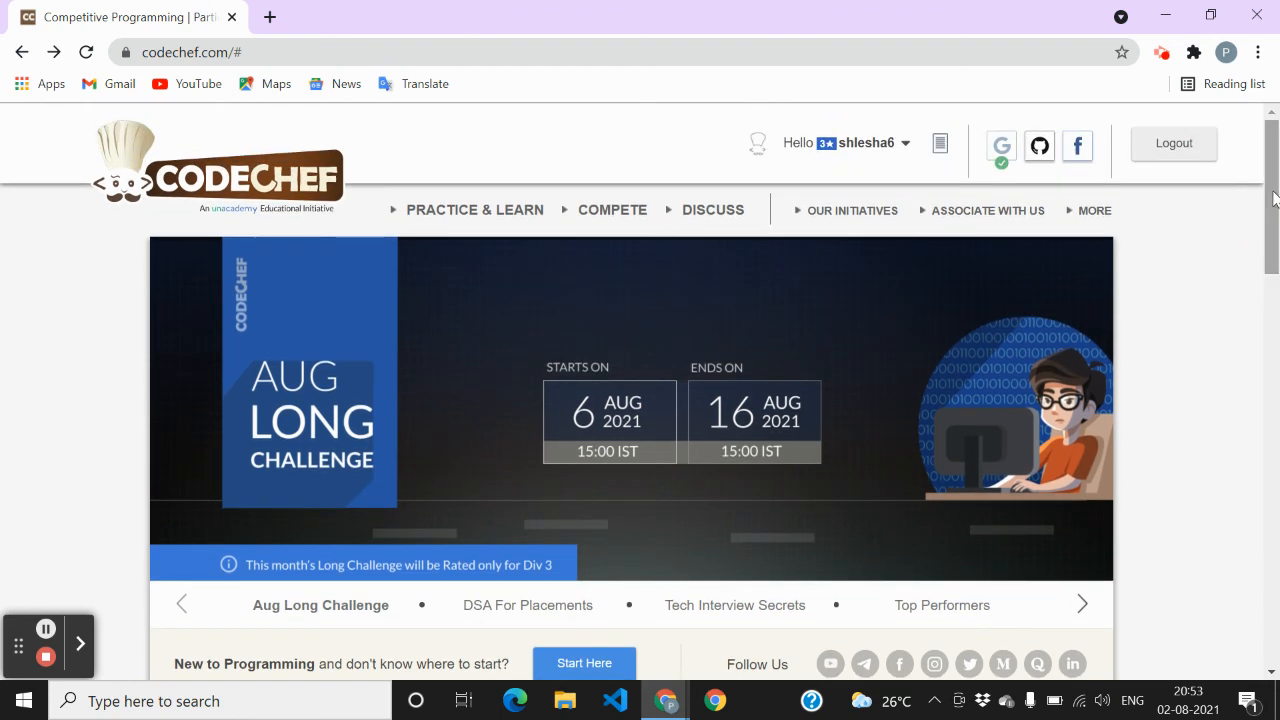
pyautogui.moveTo(287, 448)
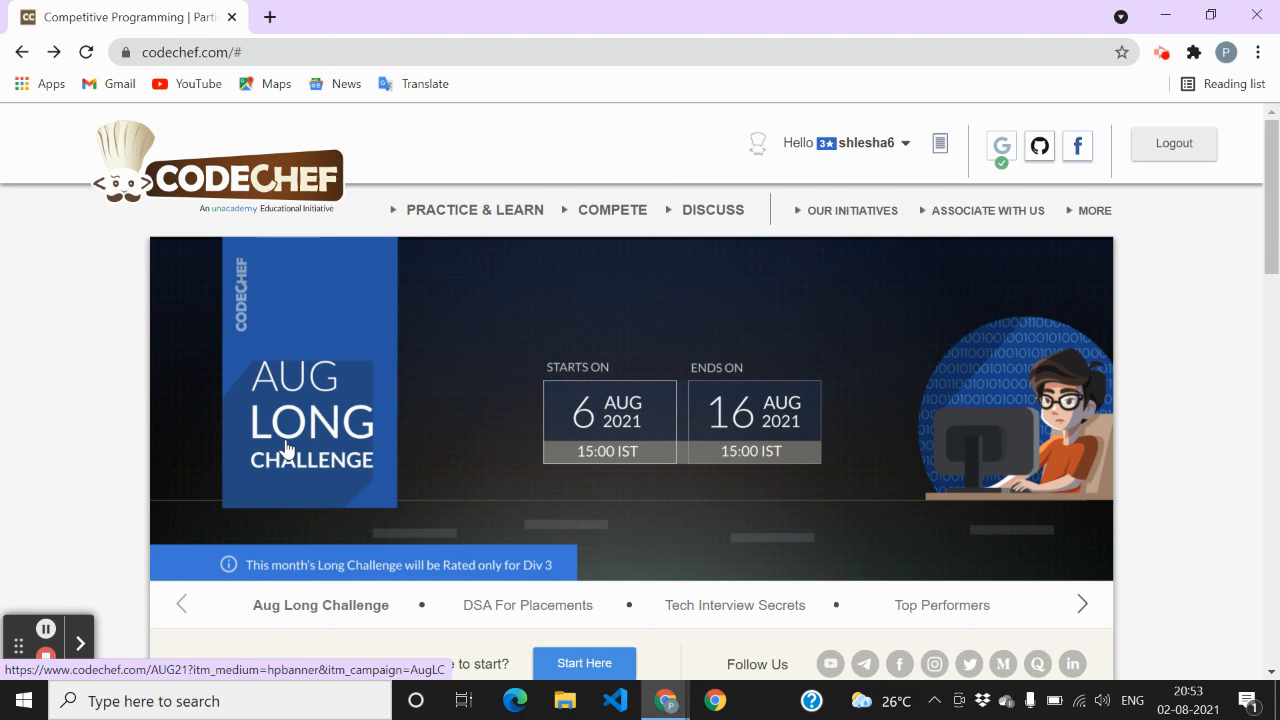
pyautogui.moveTo(73, 483)
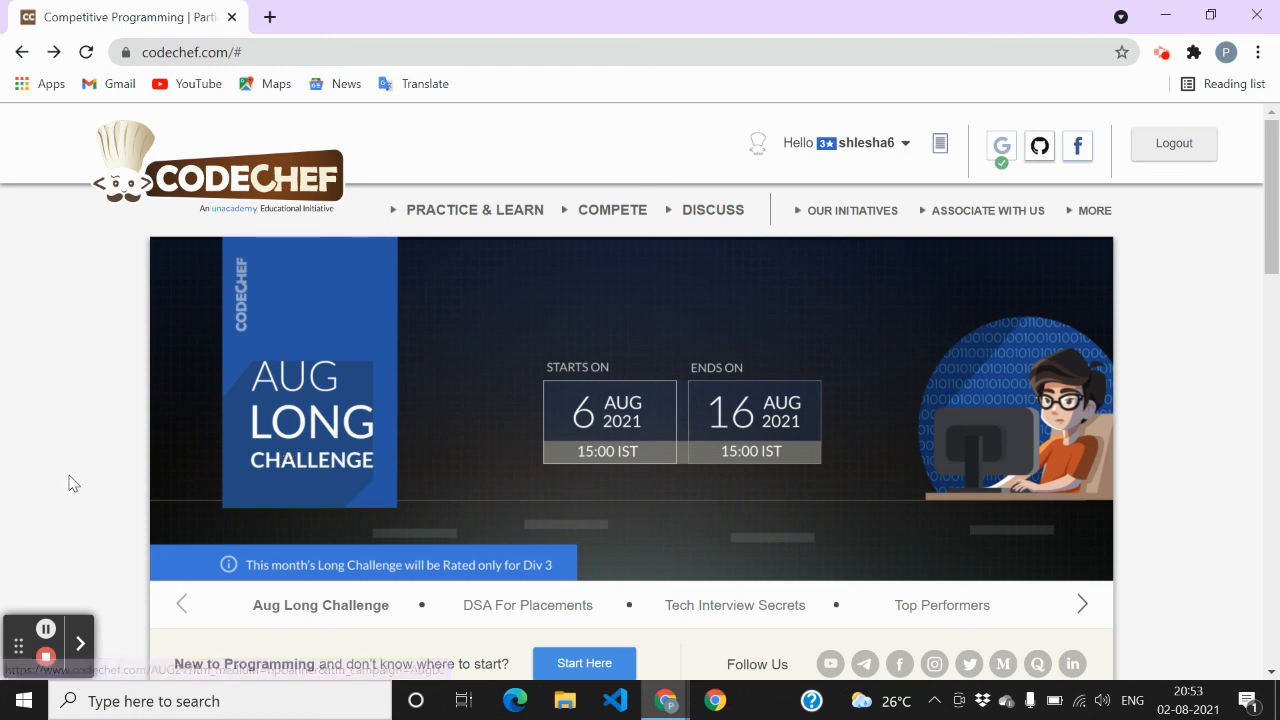